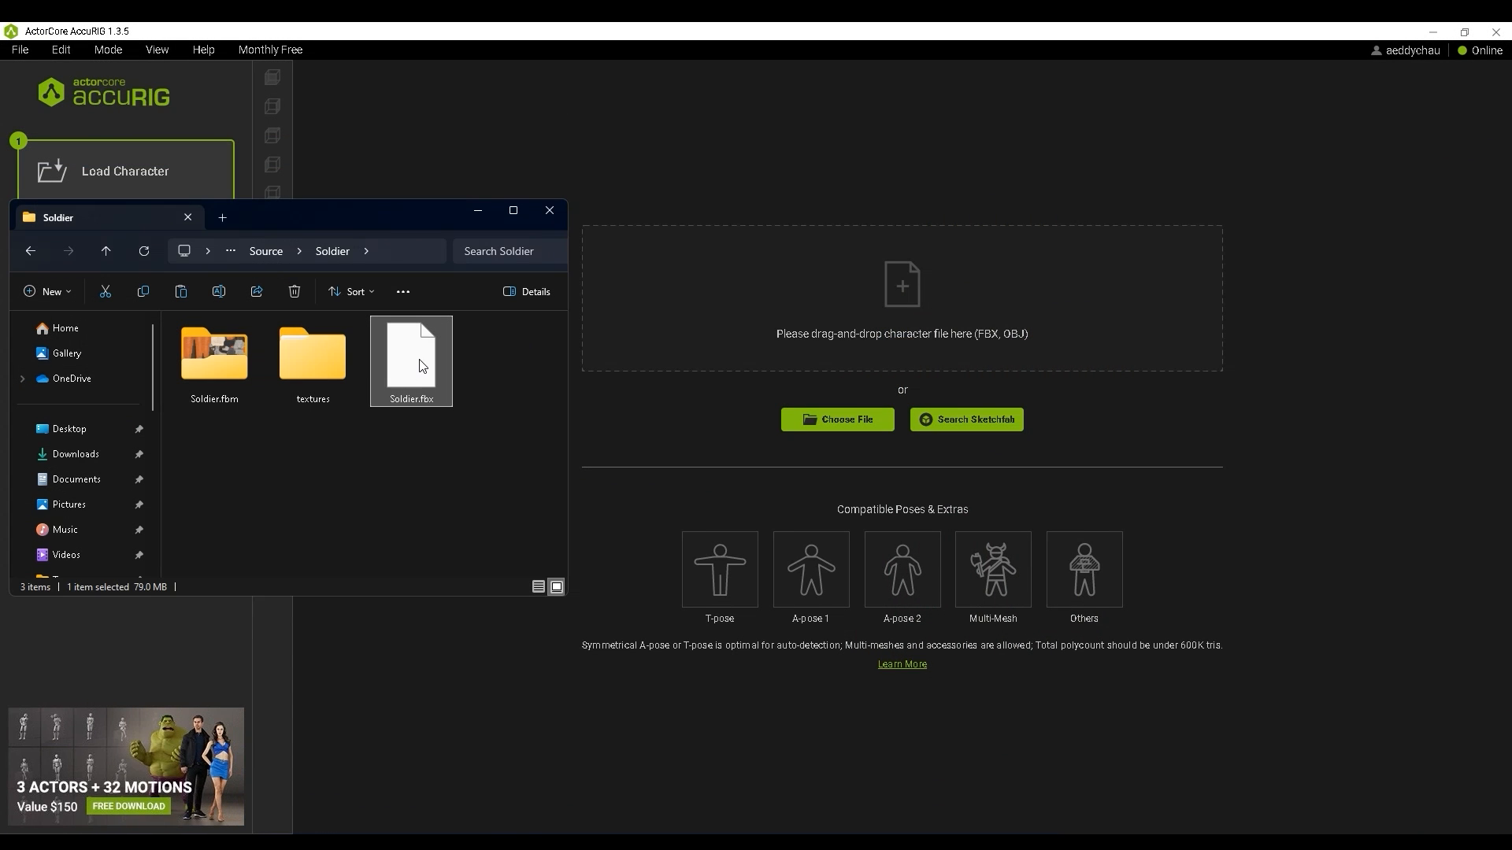
Load Soldier.fbx from File Explorer into AccuRIG's Load Character step
double_click(410, 362)
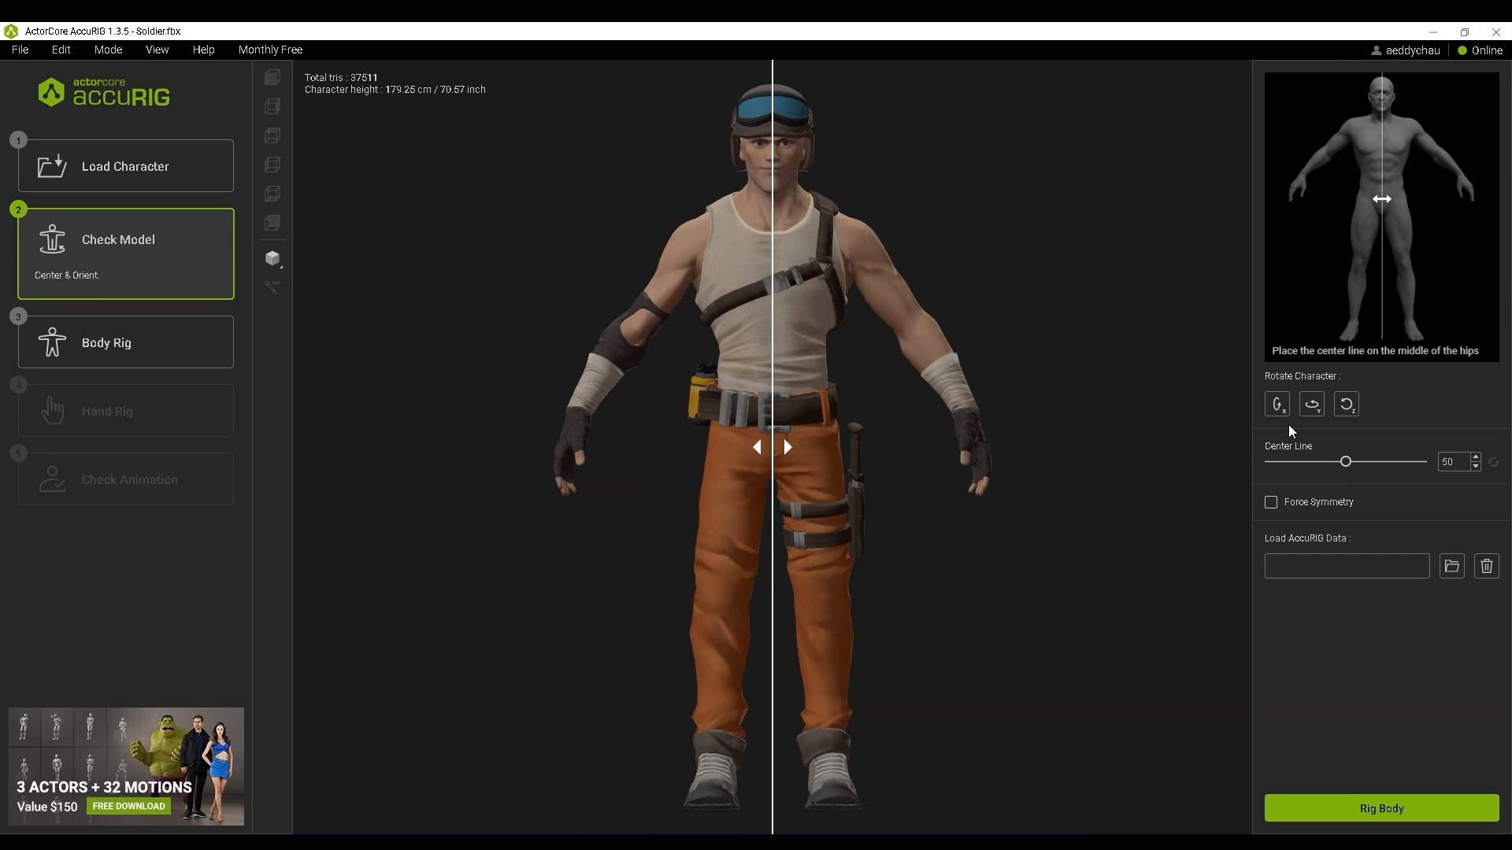
mouse_move(1311, 404)
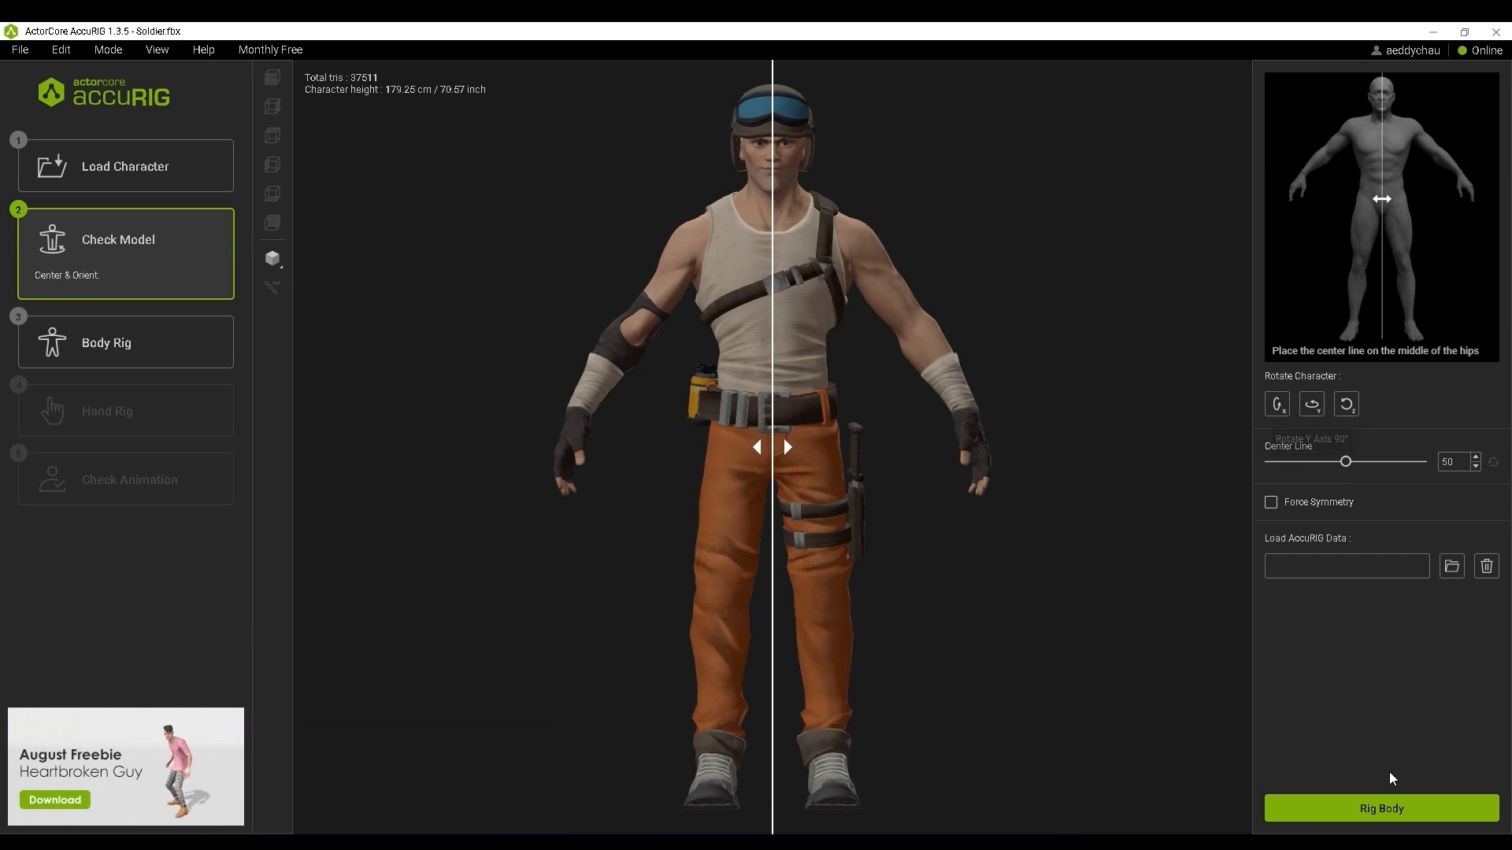
Auto-rig the soldier's body and enable Symmetry for left-right joint placement
left_click(1379, 808)
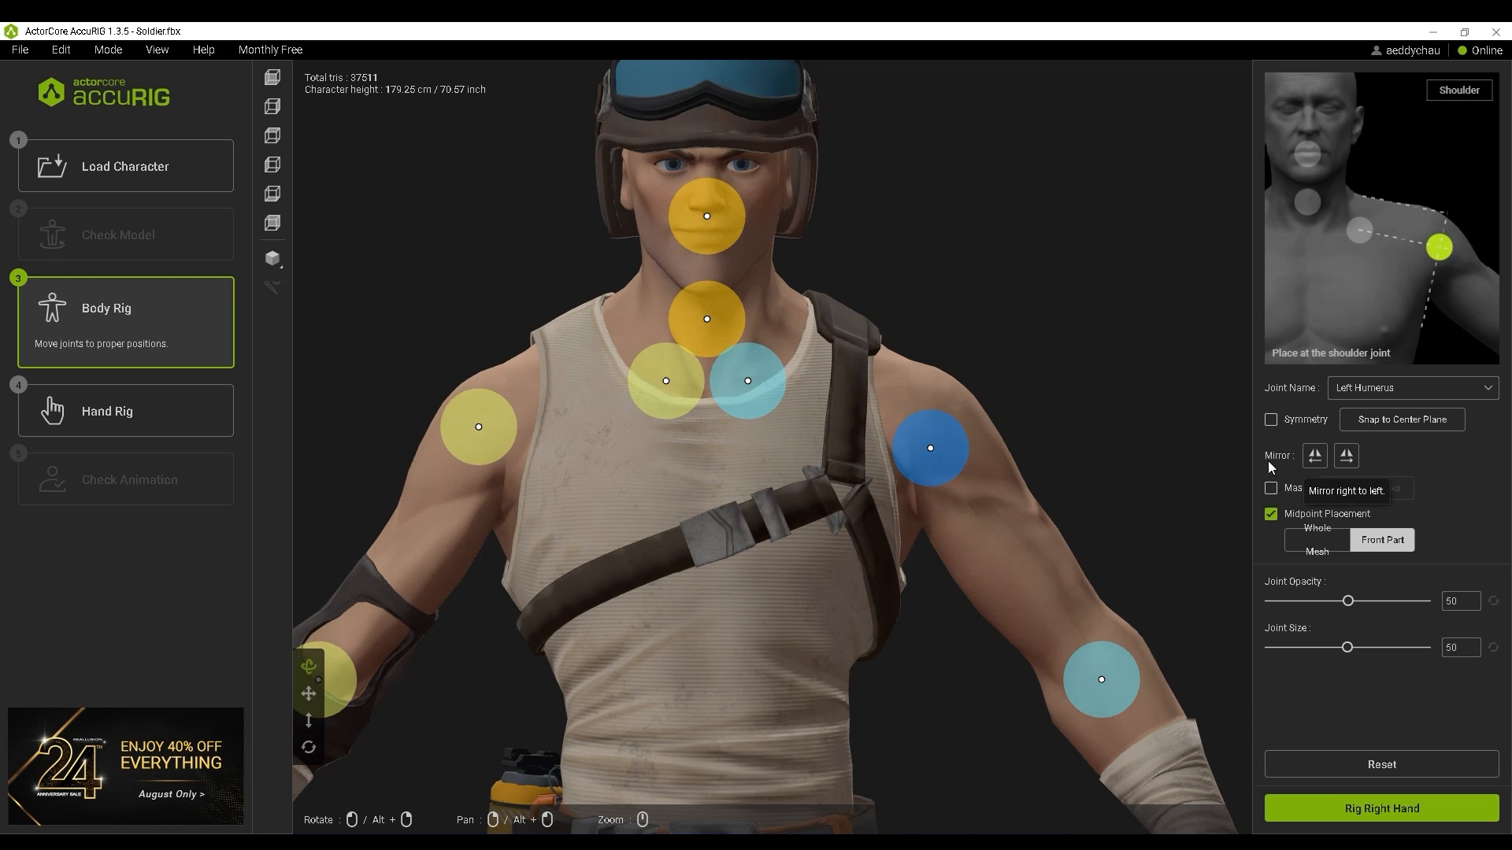
left_click(1272, 419)
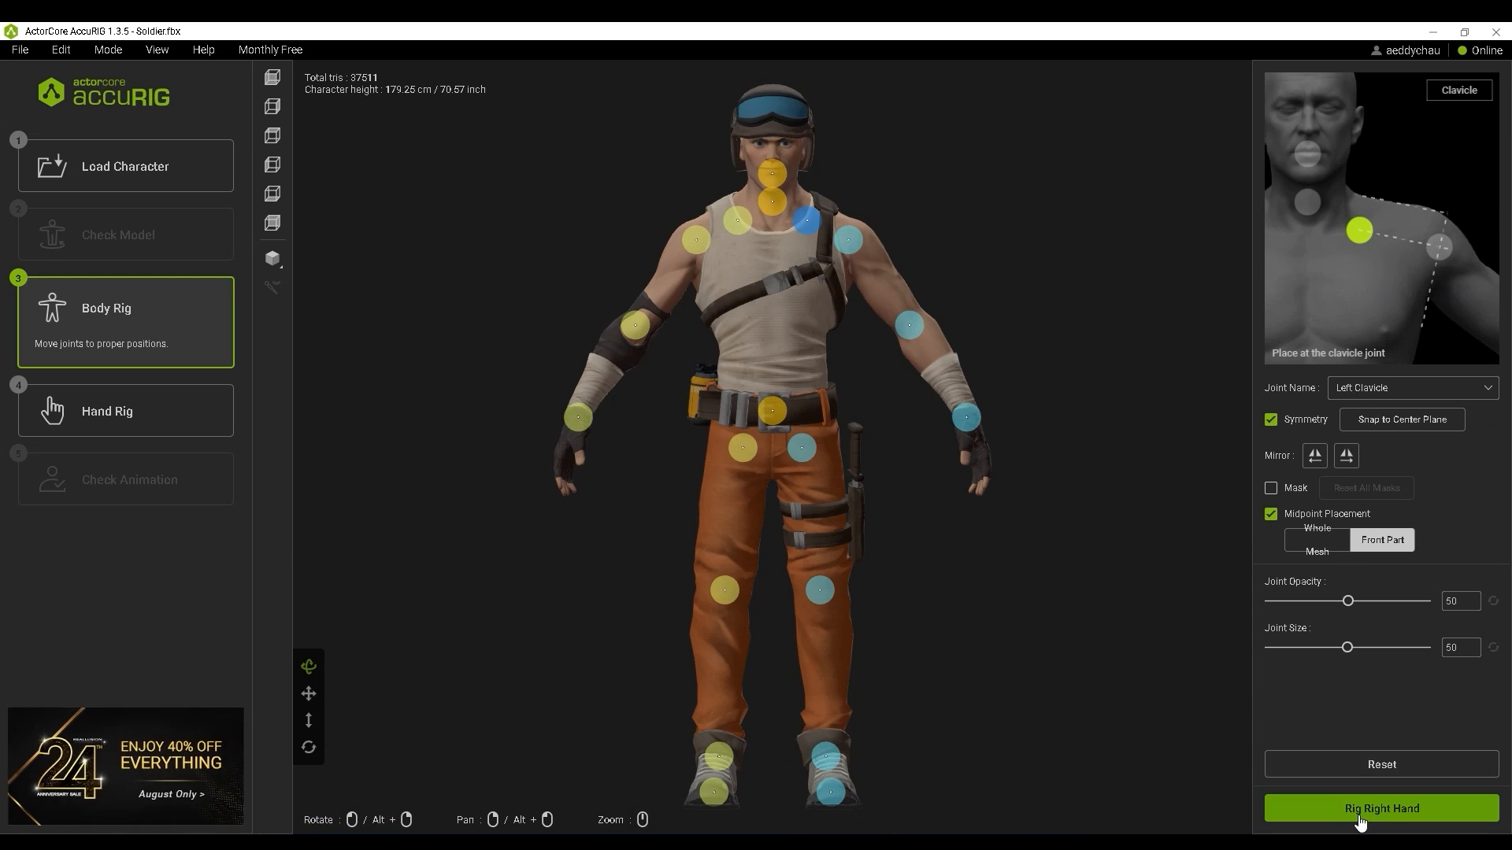
Rig both hands with five fingers each and finalize the character
left_click(1380, 808)
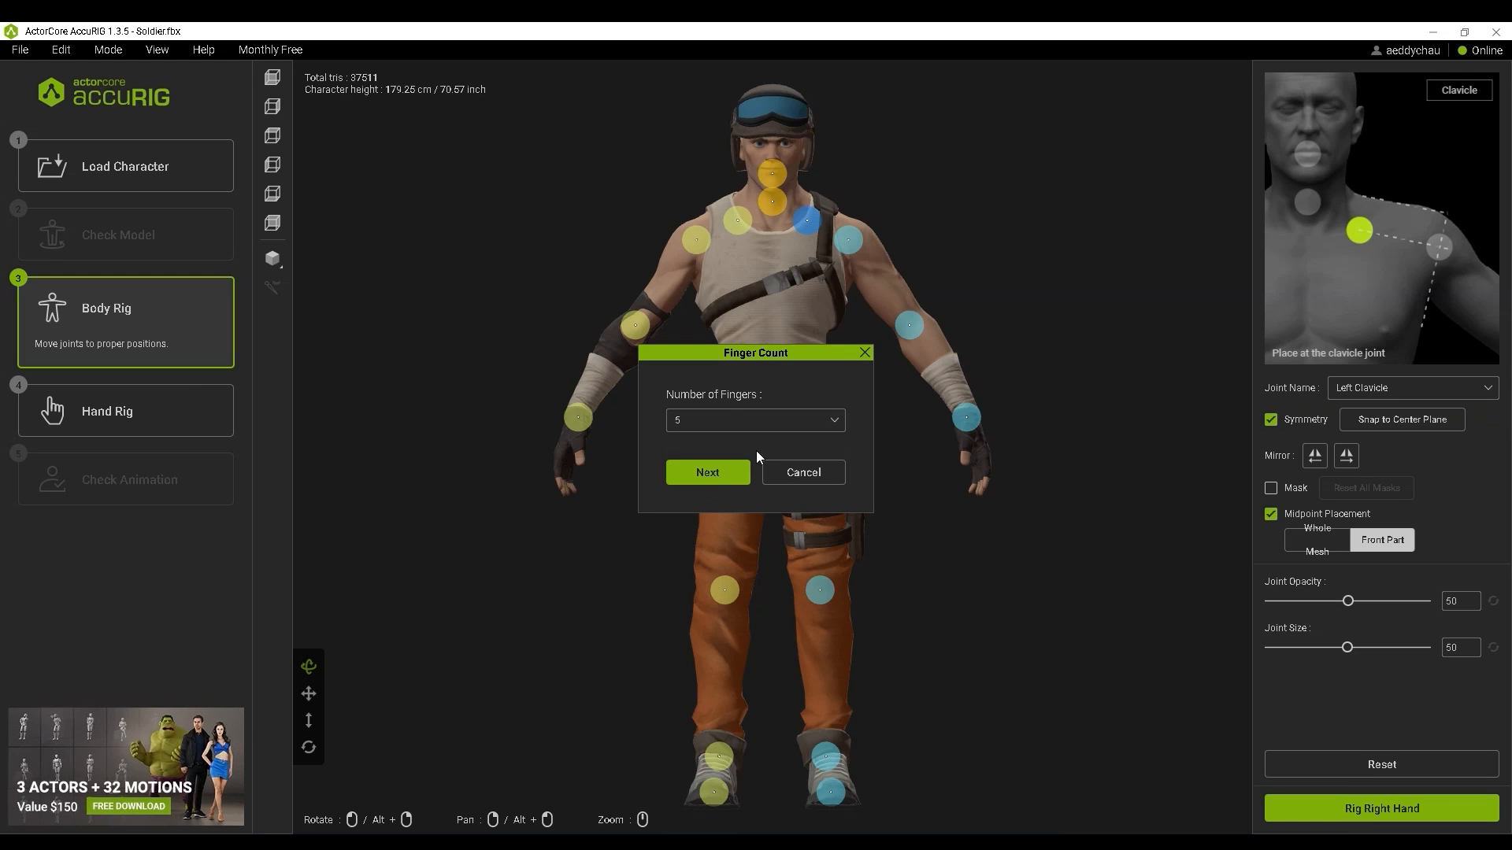
left_click(707, 472)
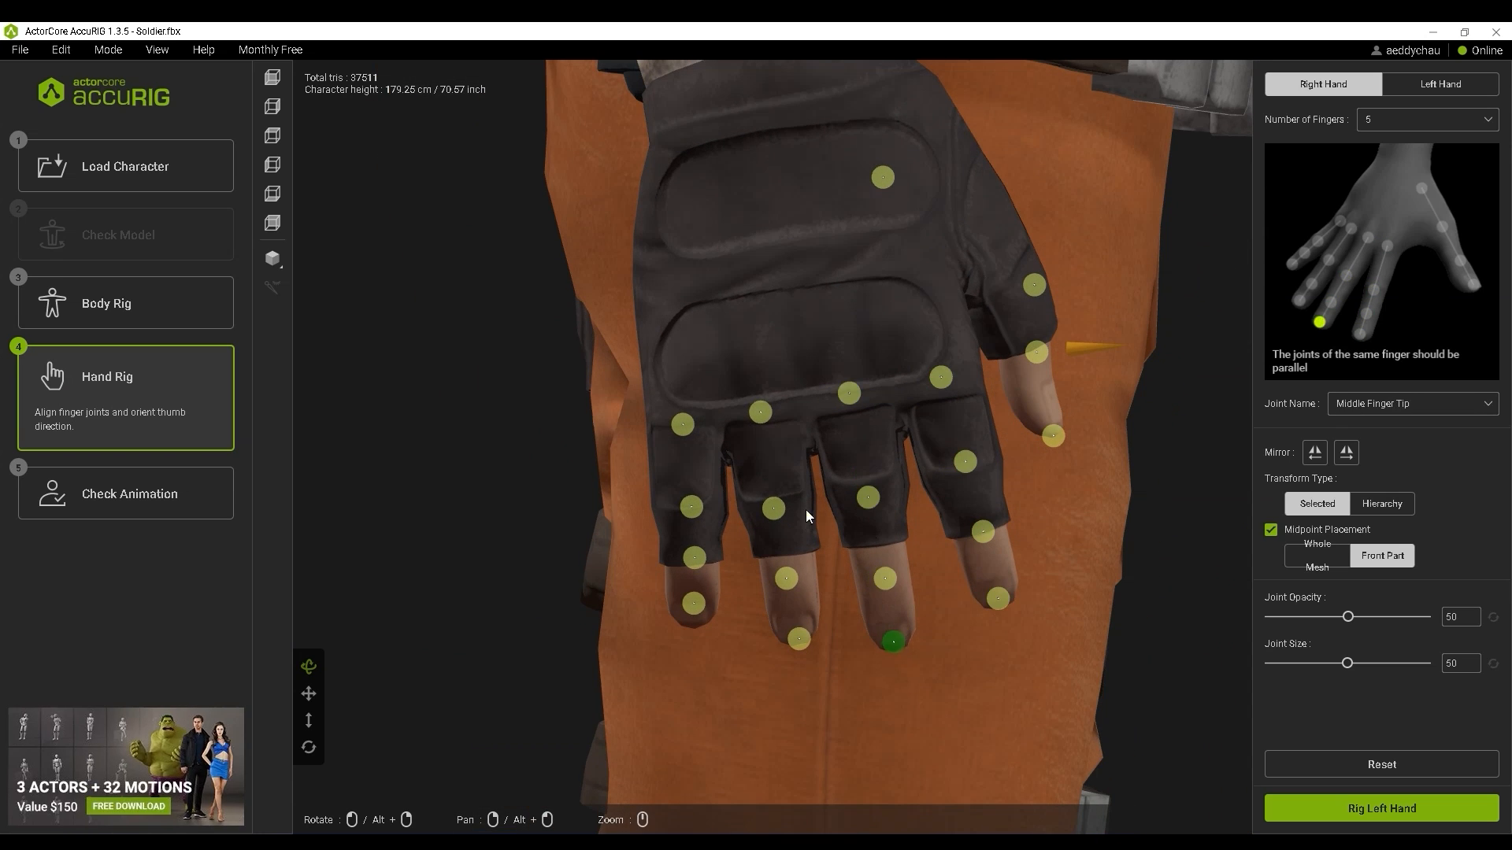
left_click(1439, 84)
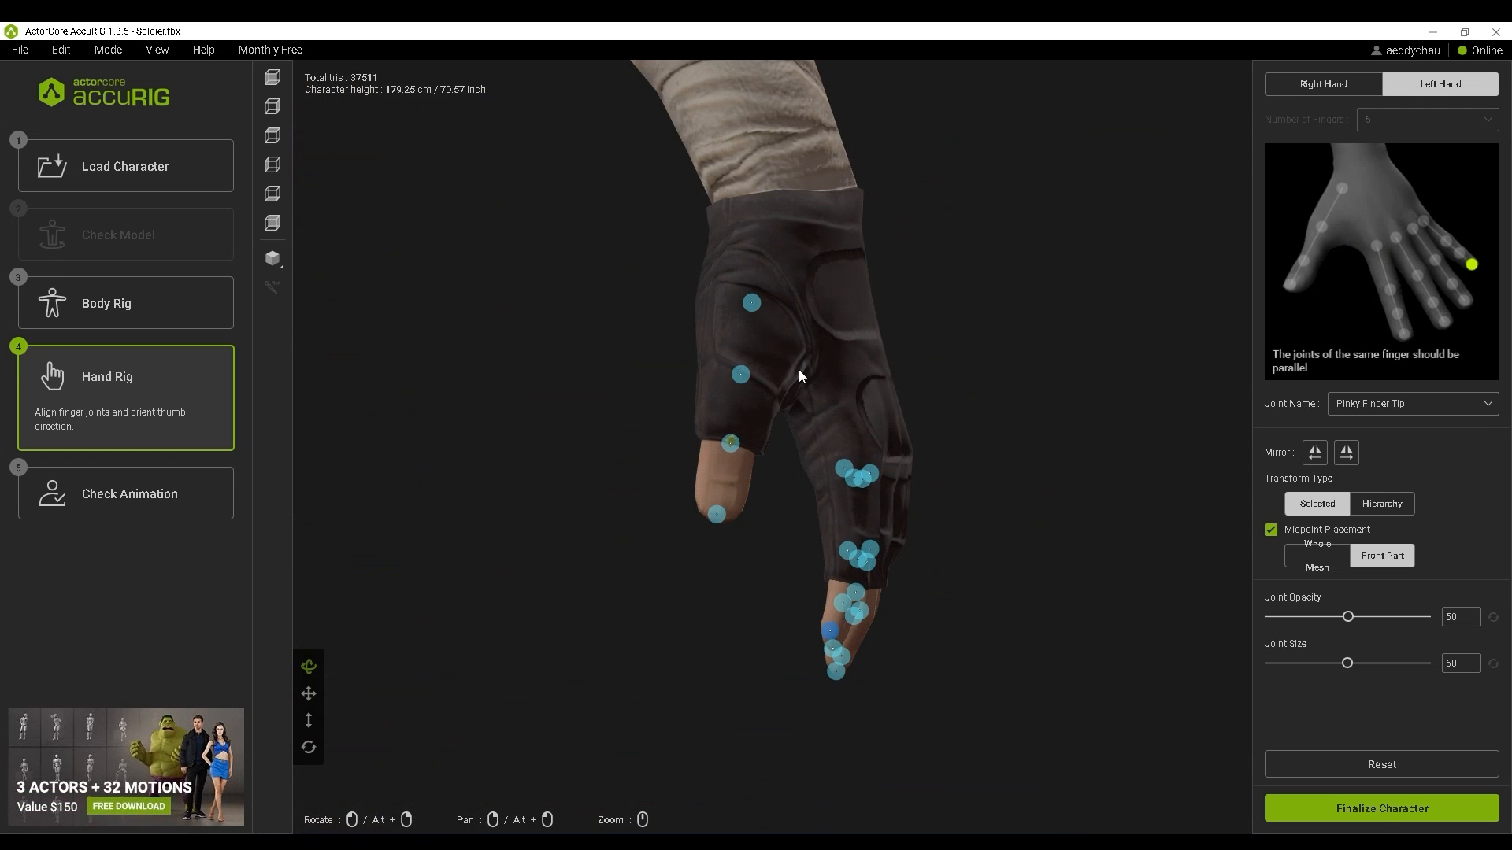
left_click(1380, 808)
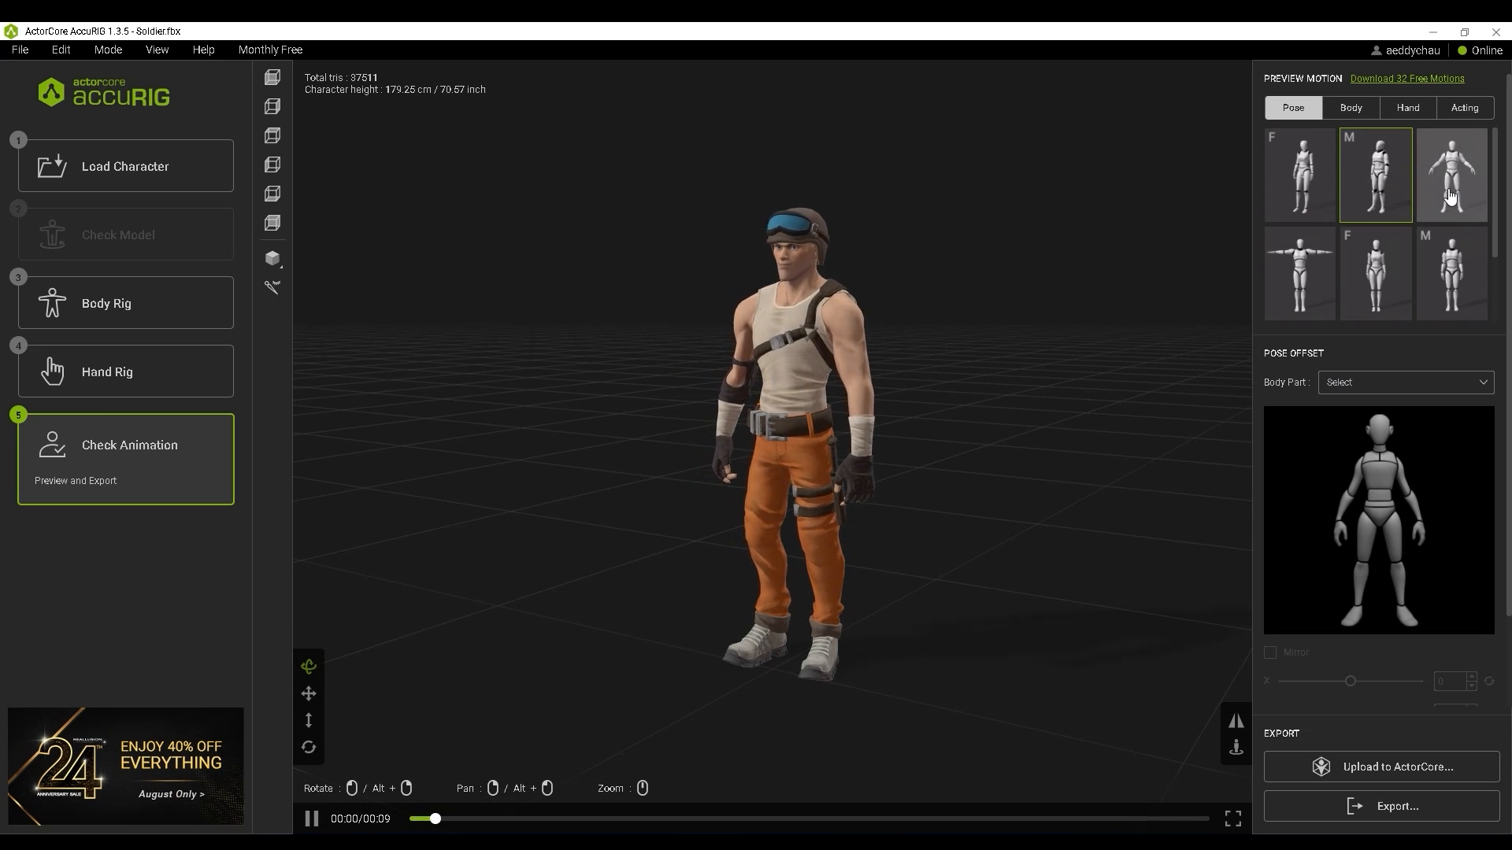
left_click(1299, 273)
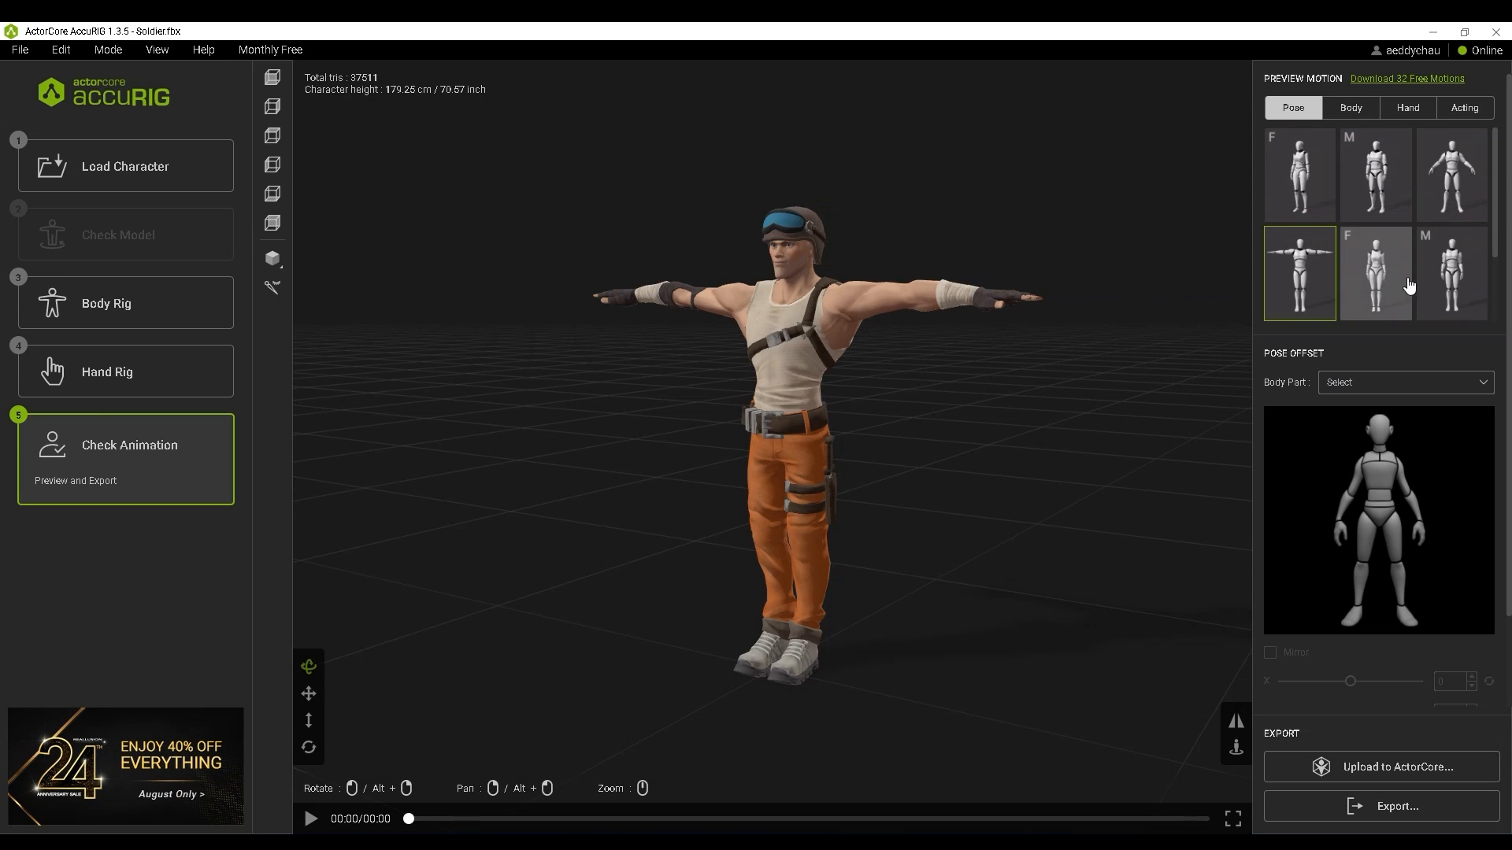
left_click(1464, 108)
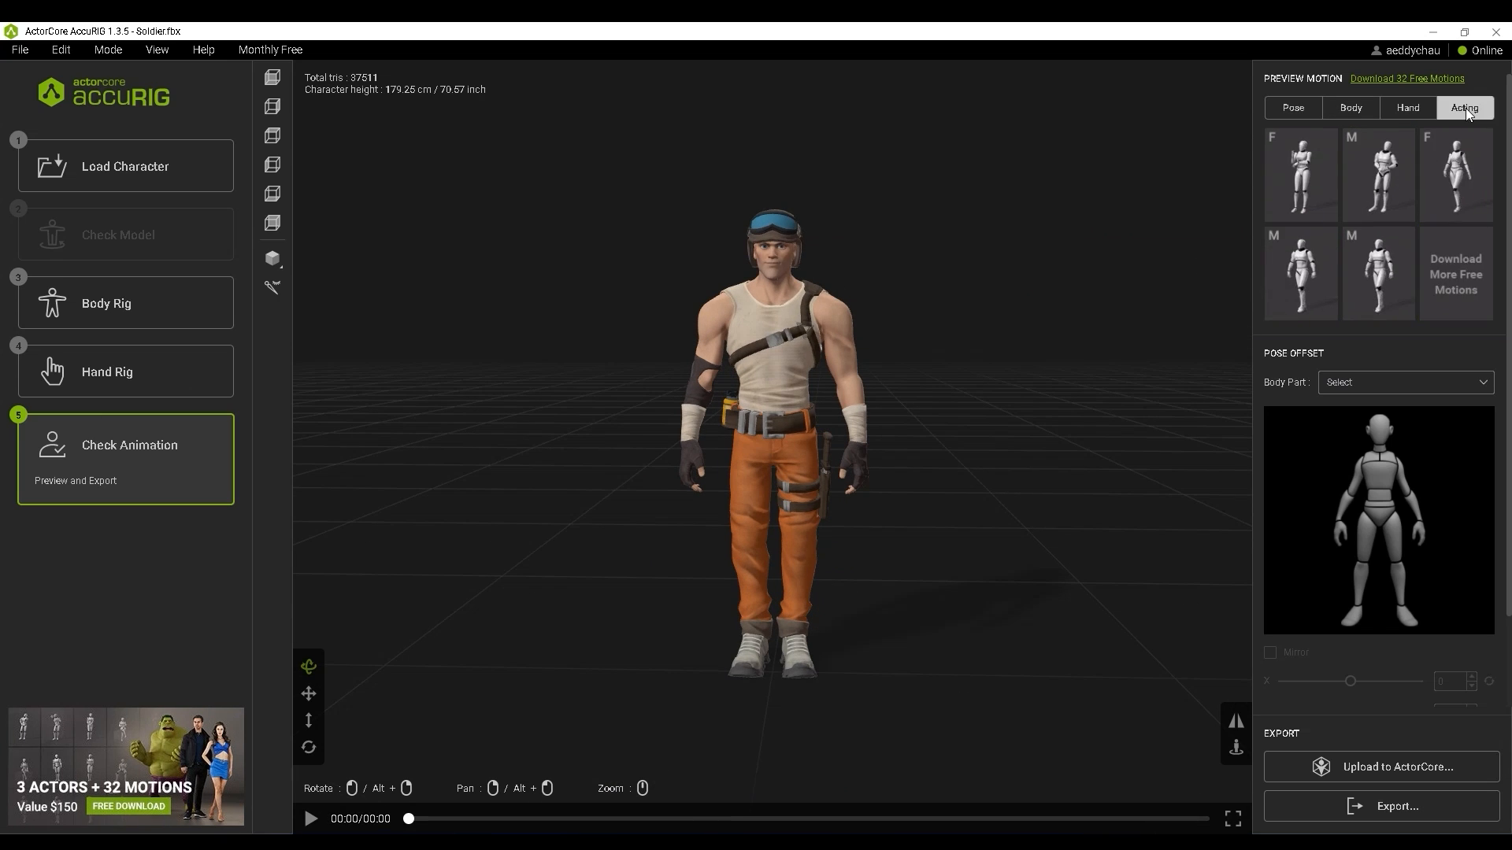
left_click(1378, 175)
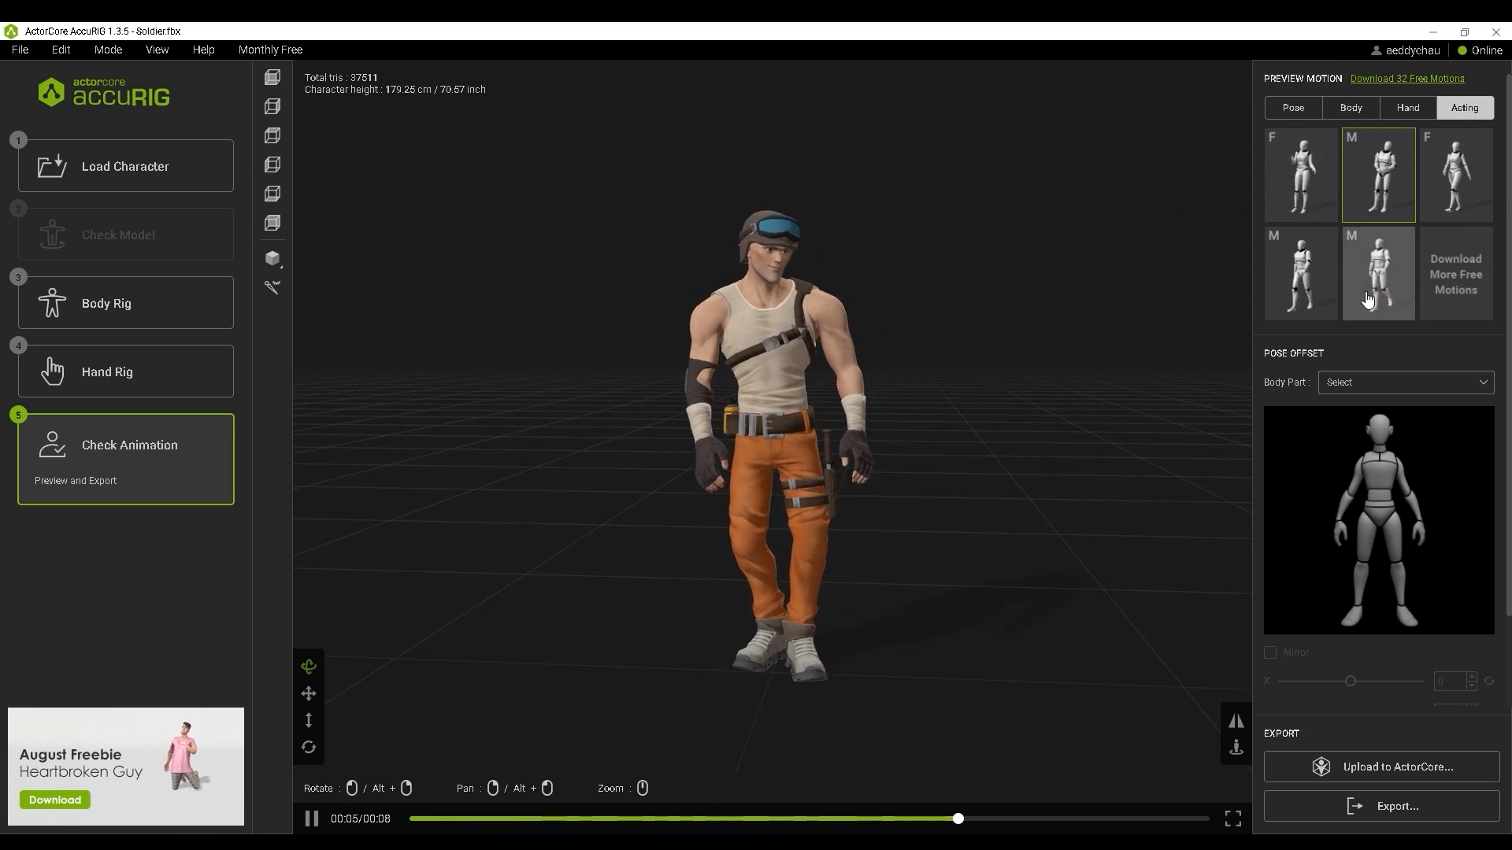
left_click(1407, 107)
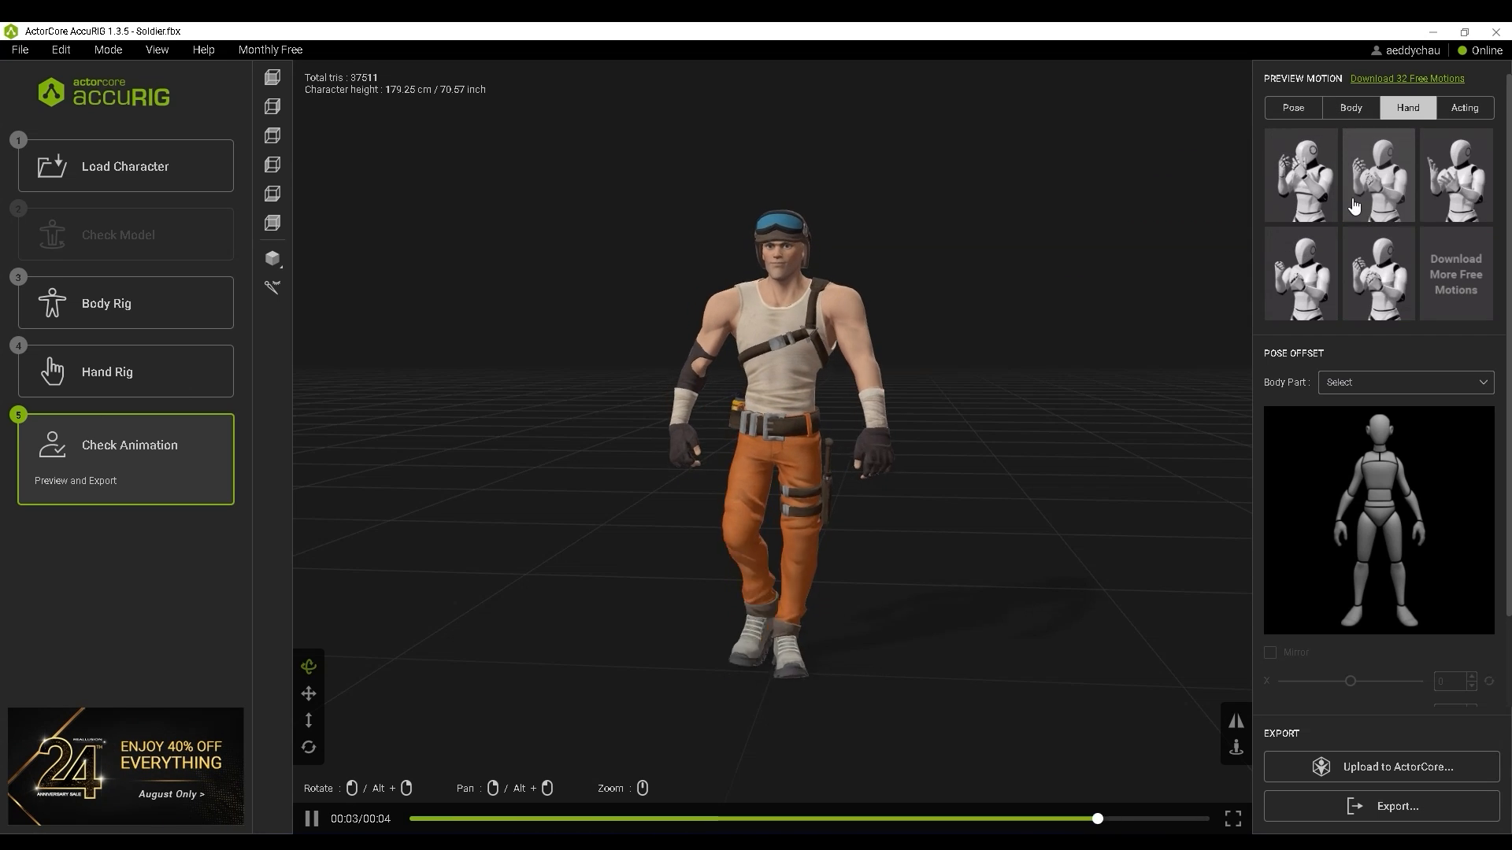
left_click(1301, 175)
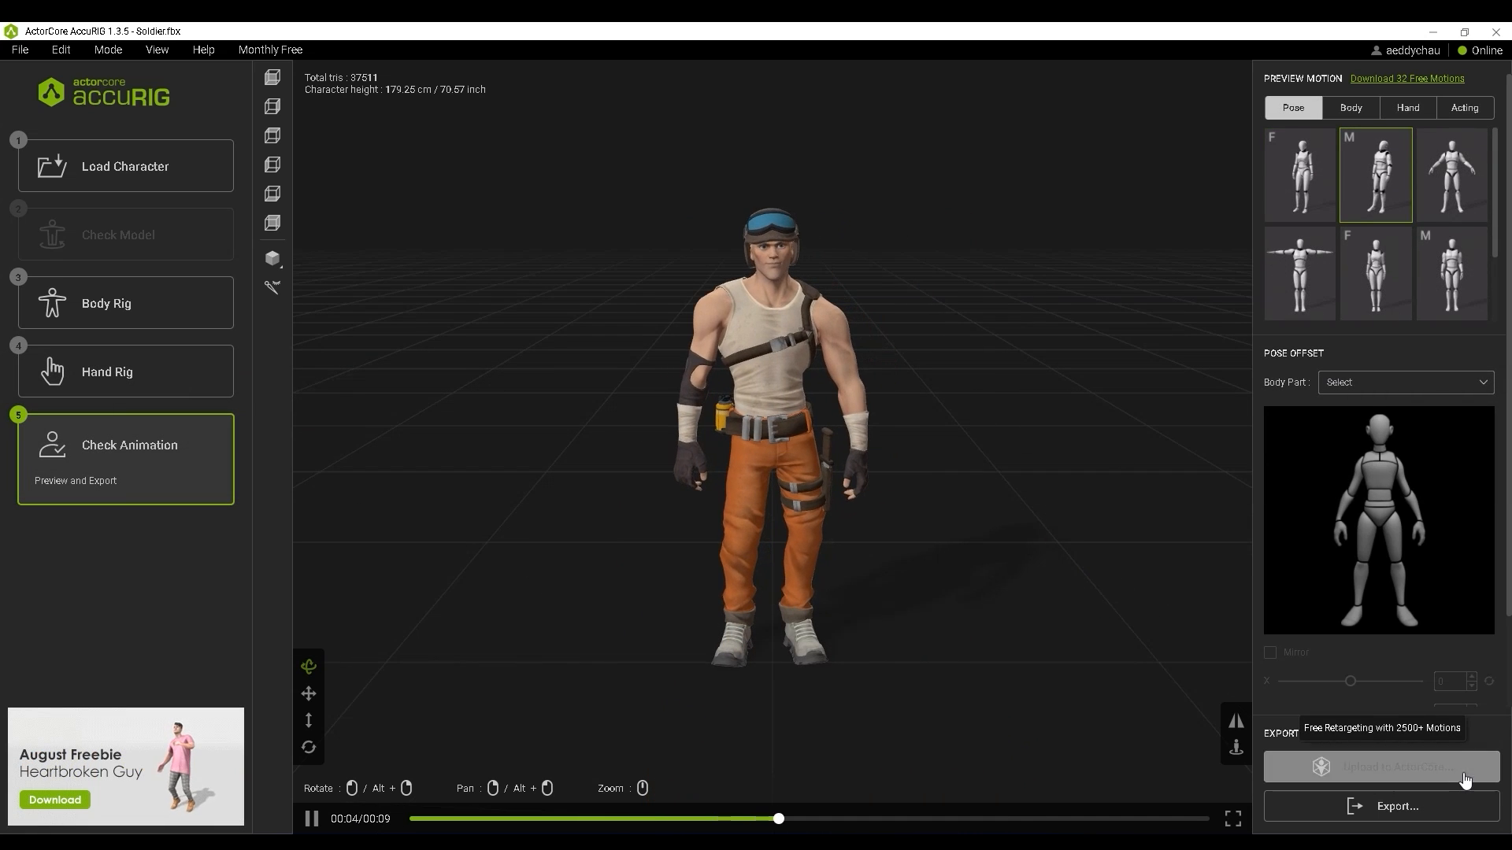
Upload the rigged soldier to ActorCore and view its actor page online
left_click(1395, 766)
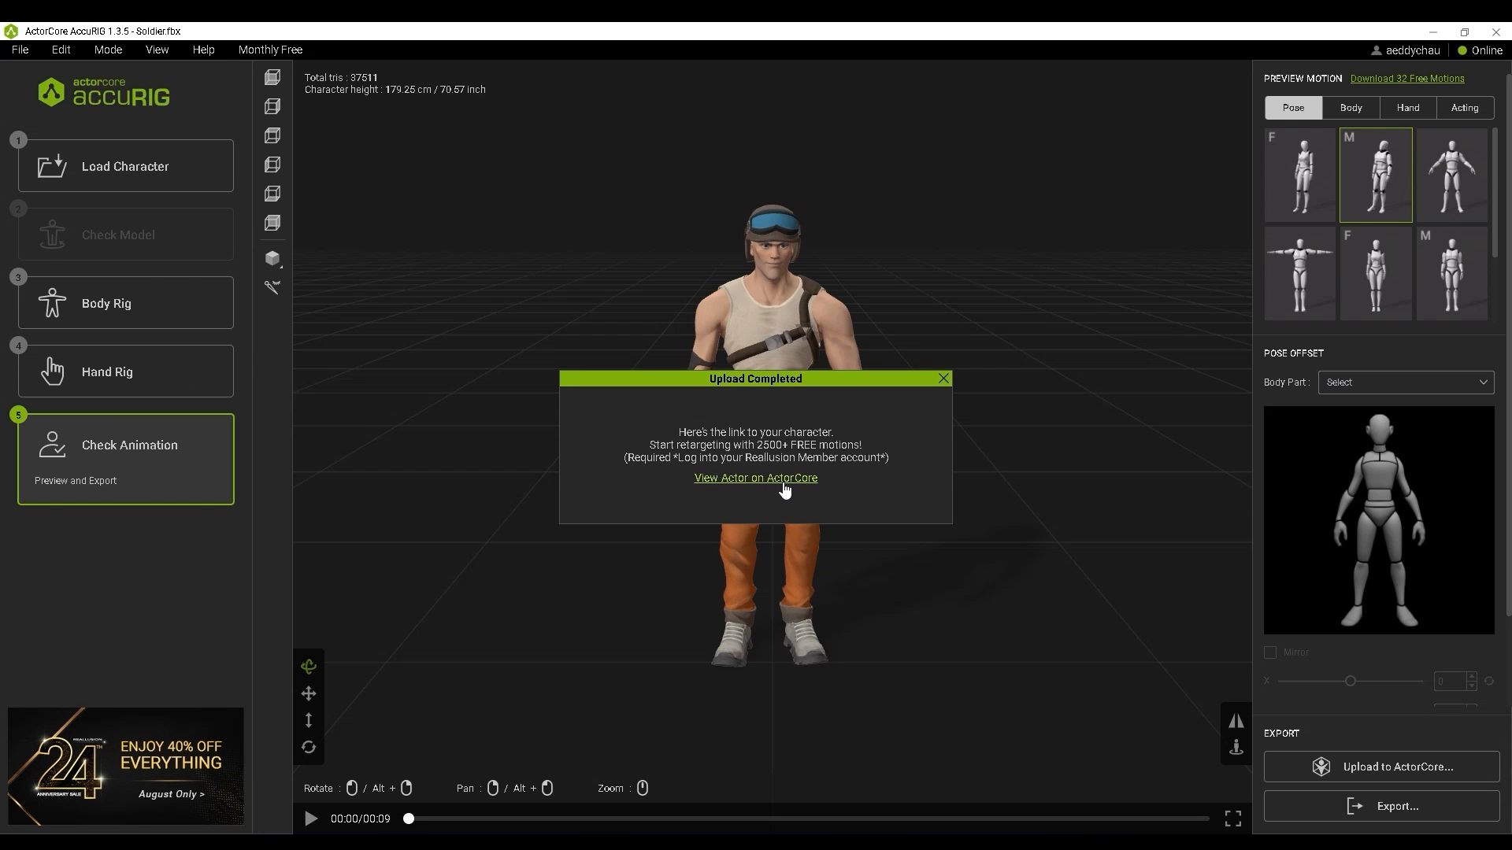
left_click(756, 477)
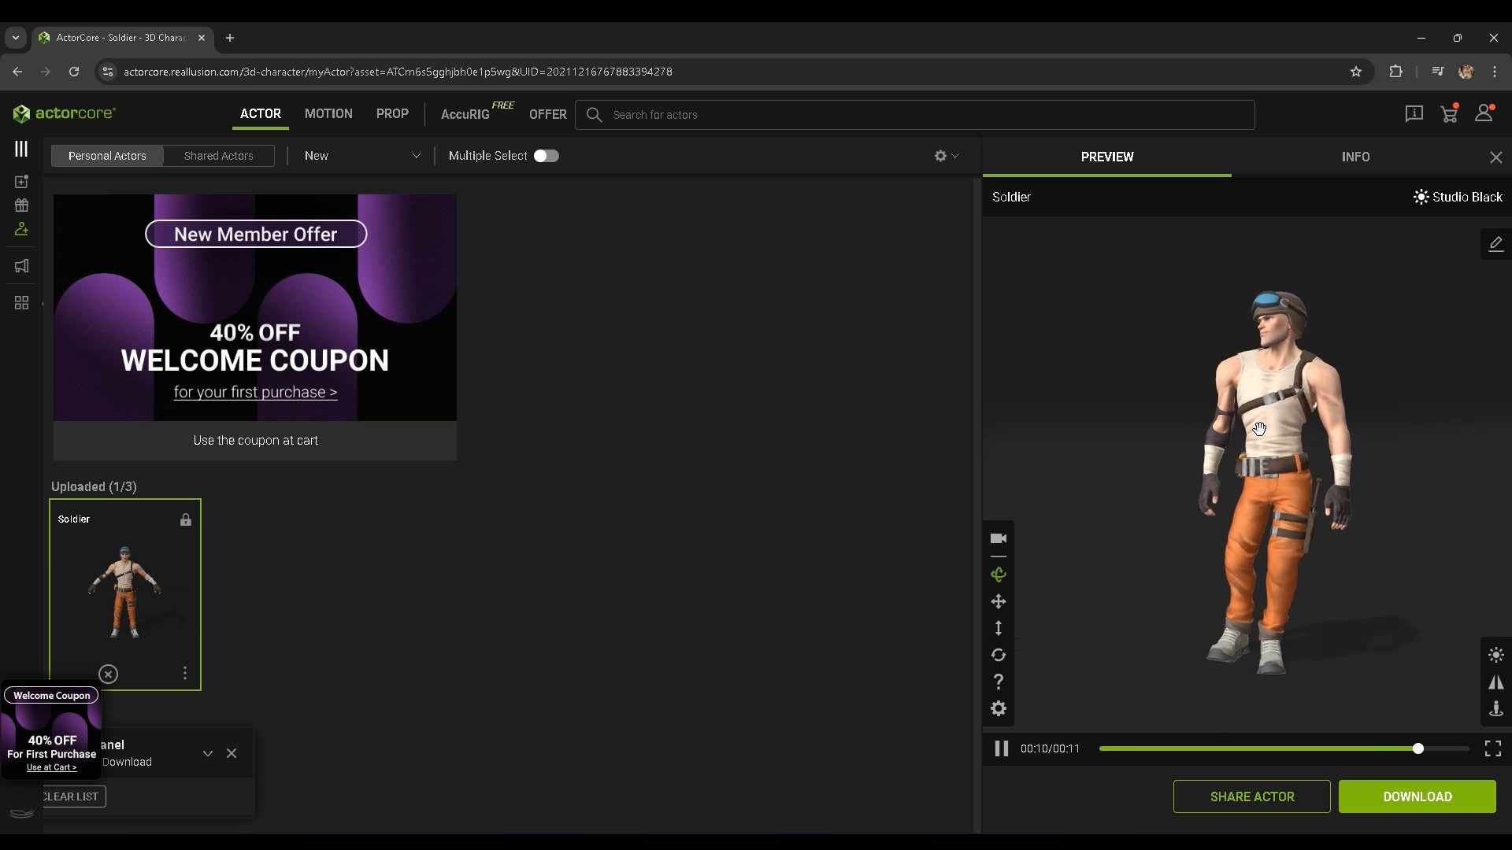
Browse ActorCore's MOTION library while the Soldier actor previews
left_click(327, 113)
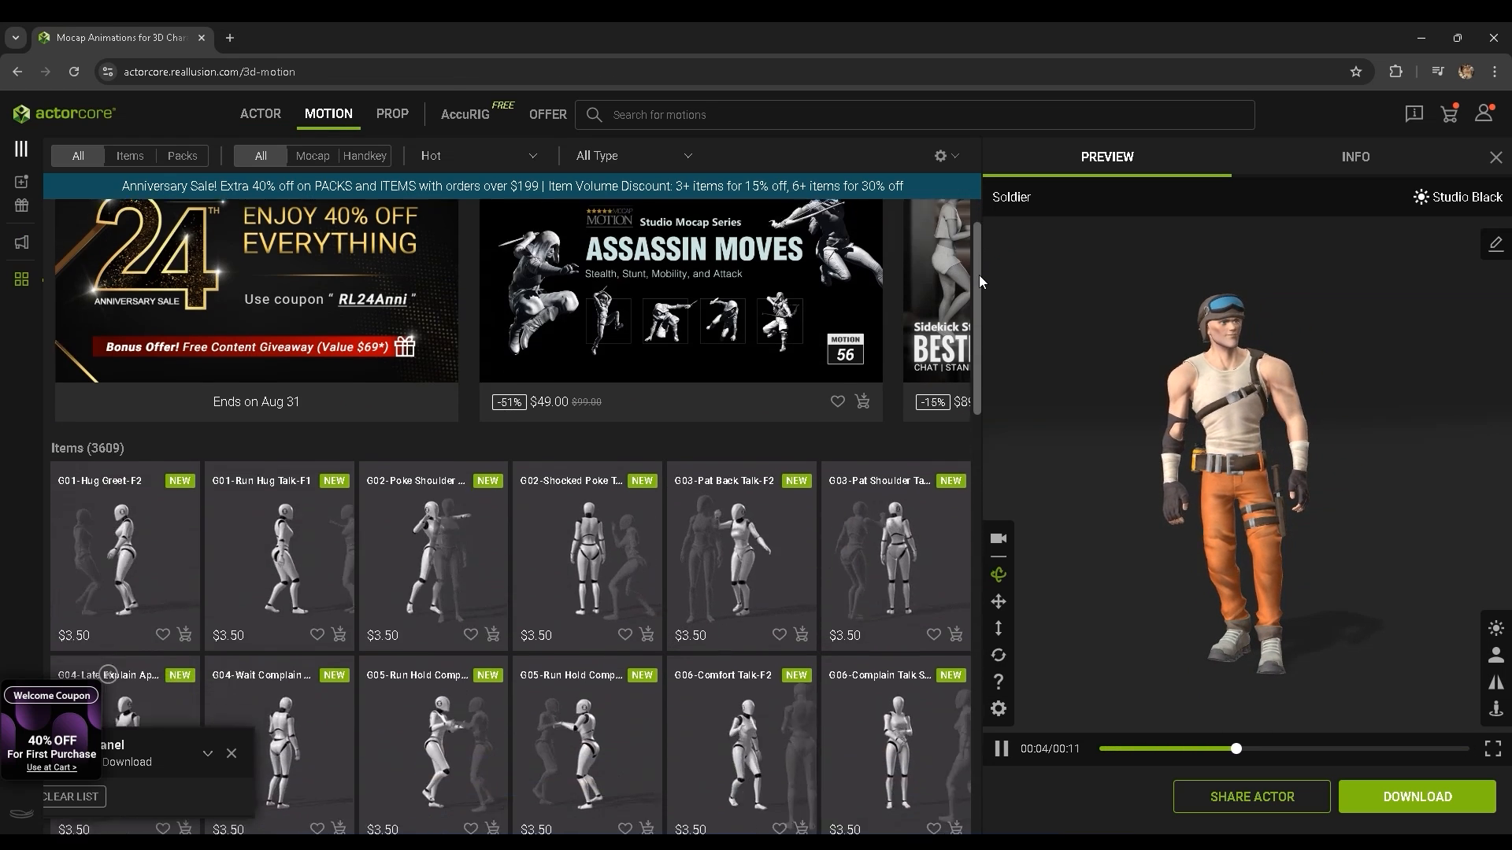
scroll("down", 3)
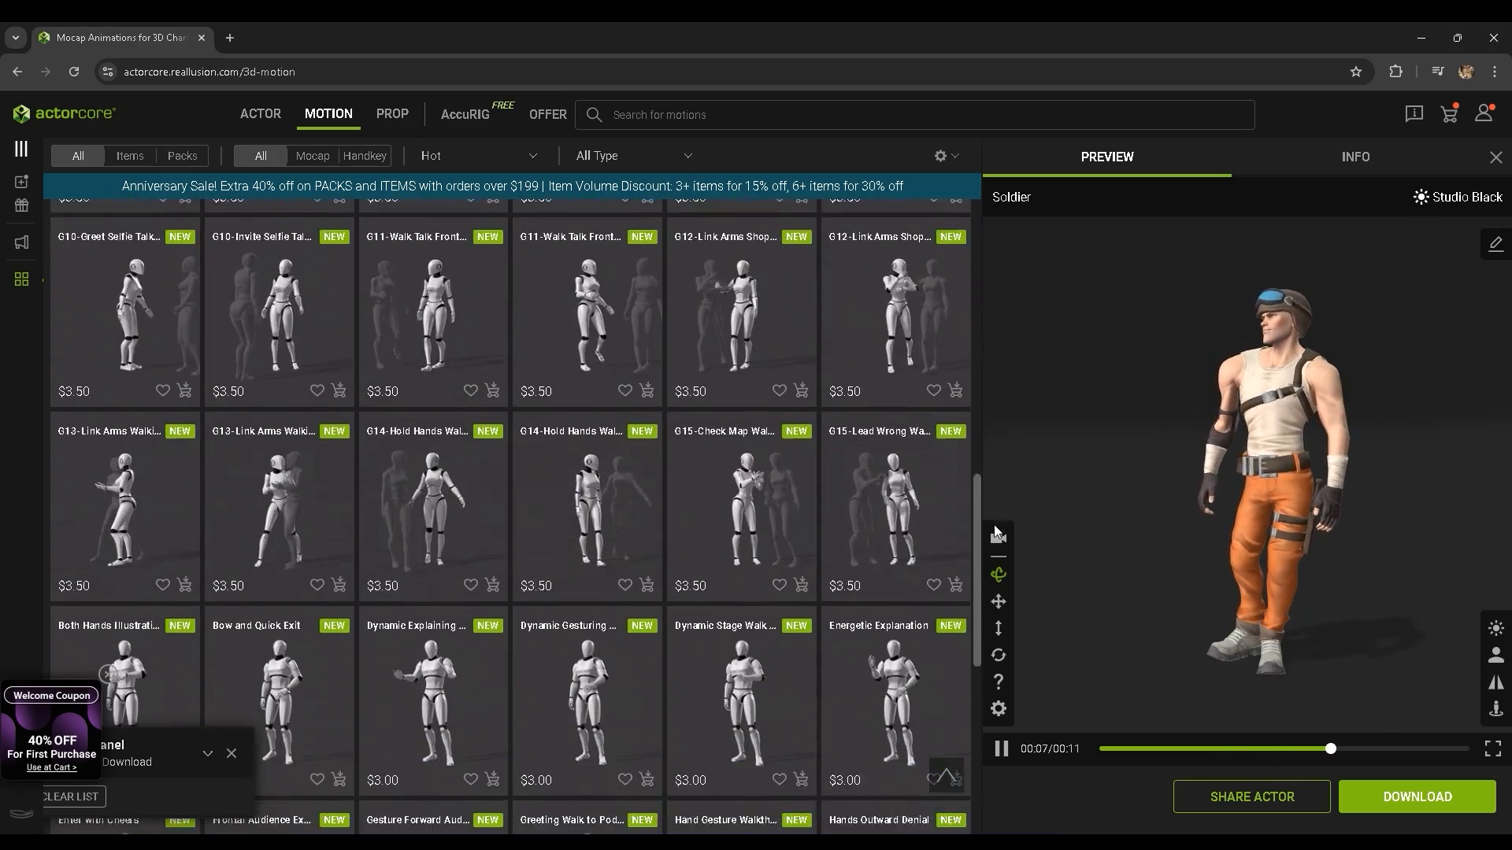
left_click(894, 348)
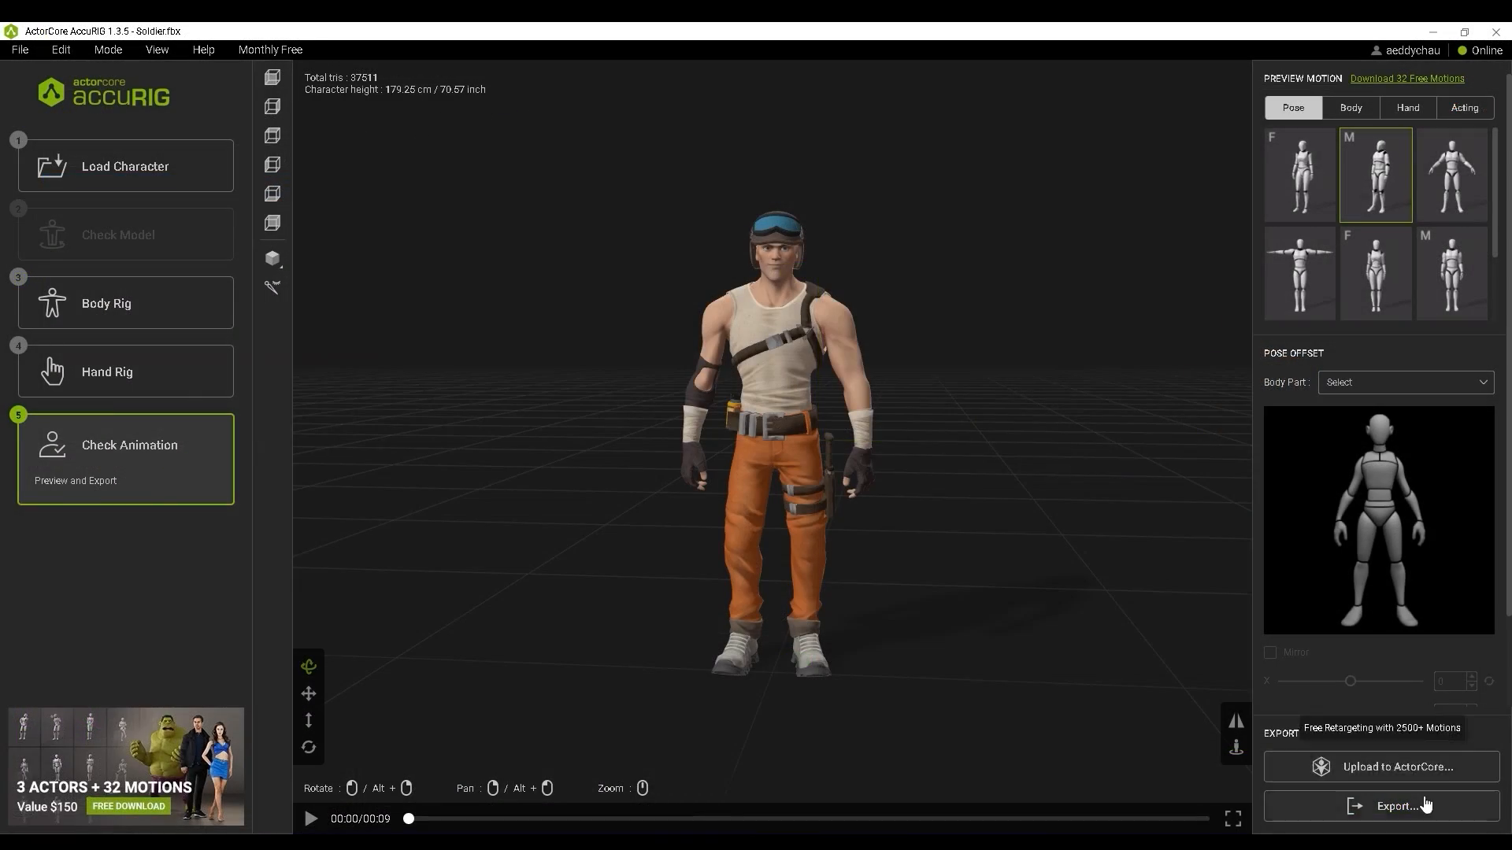
Export the Soldier as an FBX targeted for Blender, saved as Soldier.fbx
left_click(1397, 806)
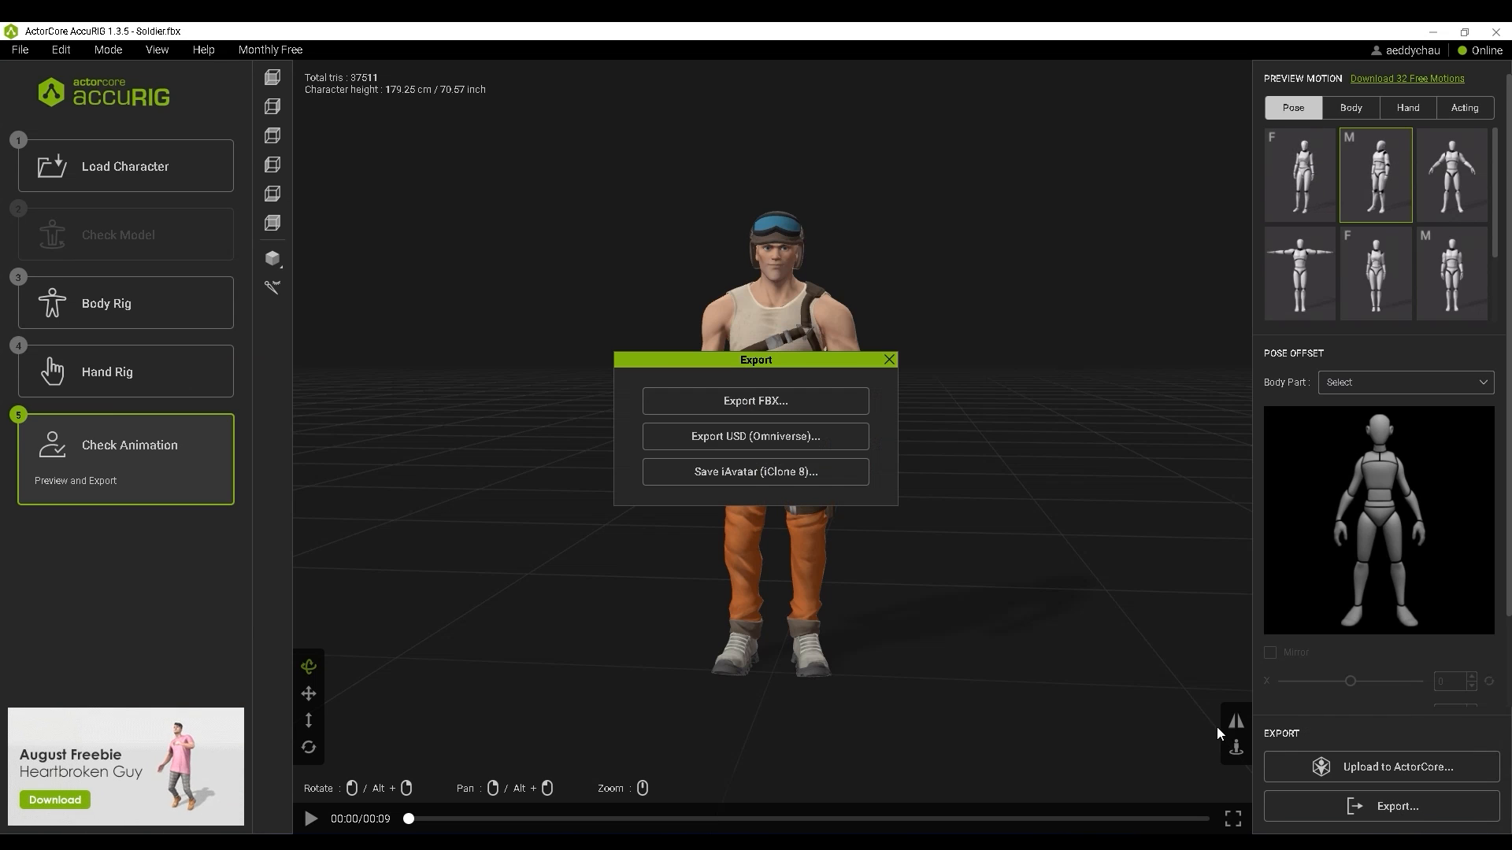
left_click(755, 401)
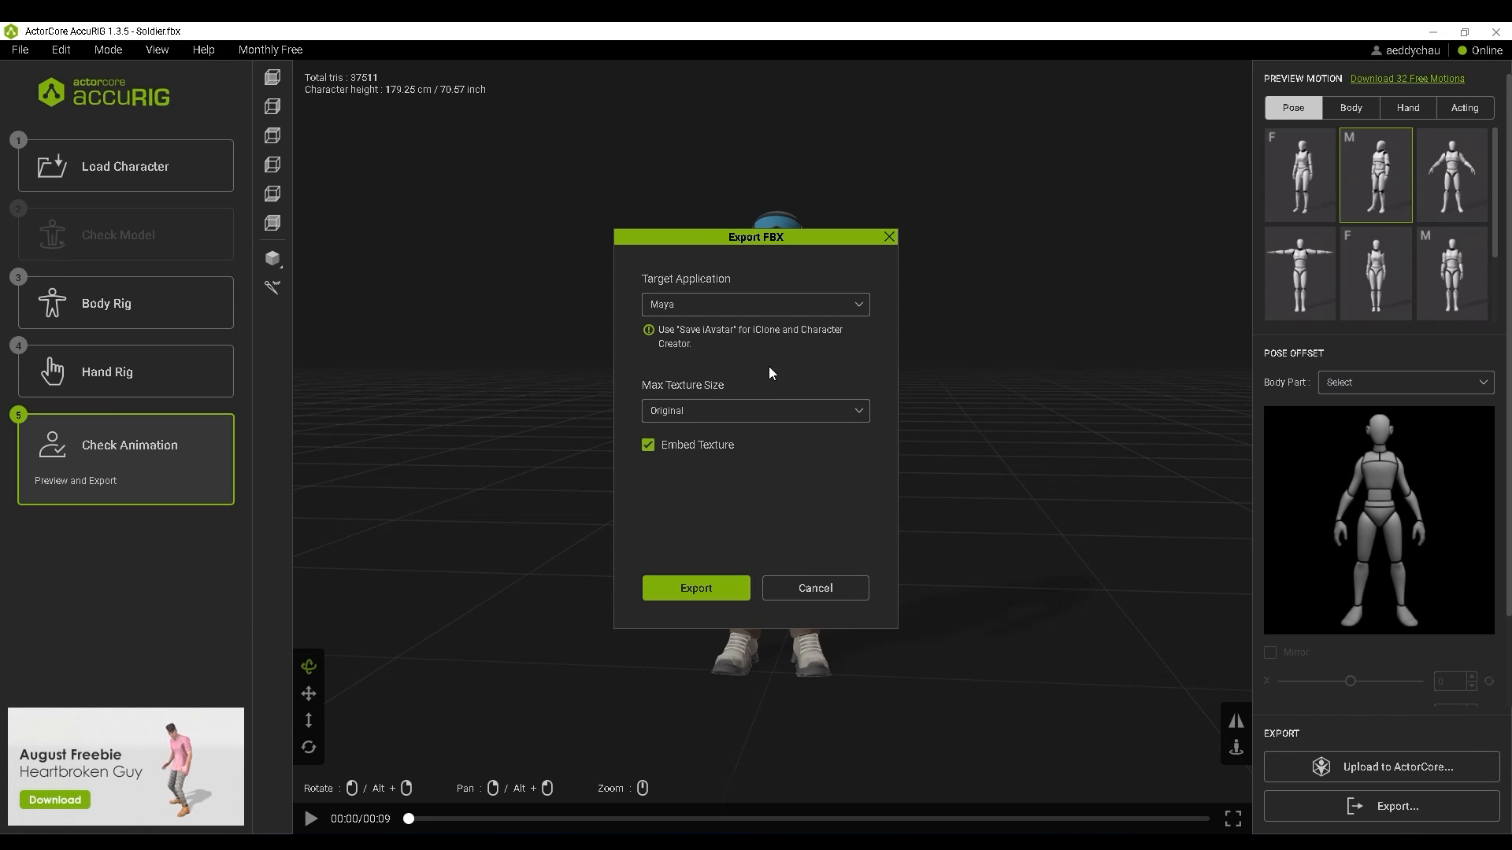
left_click(755, 304)
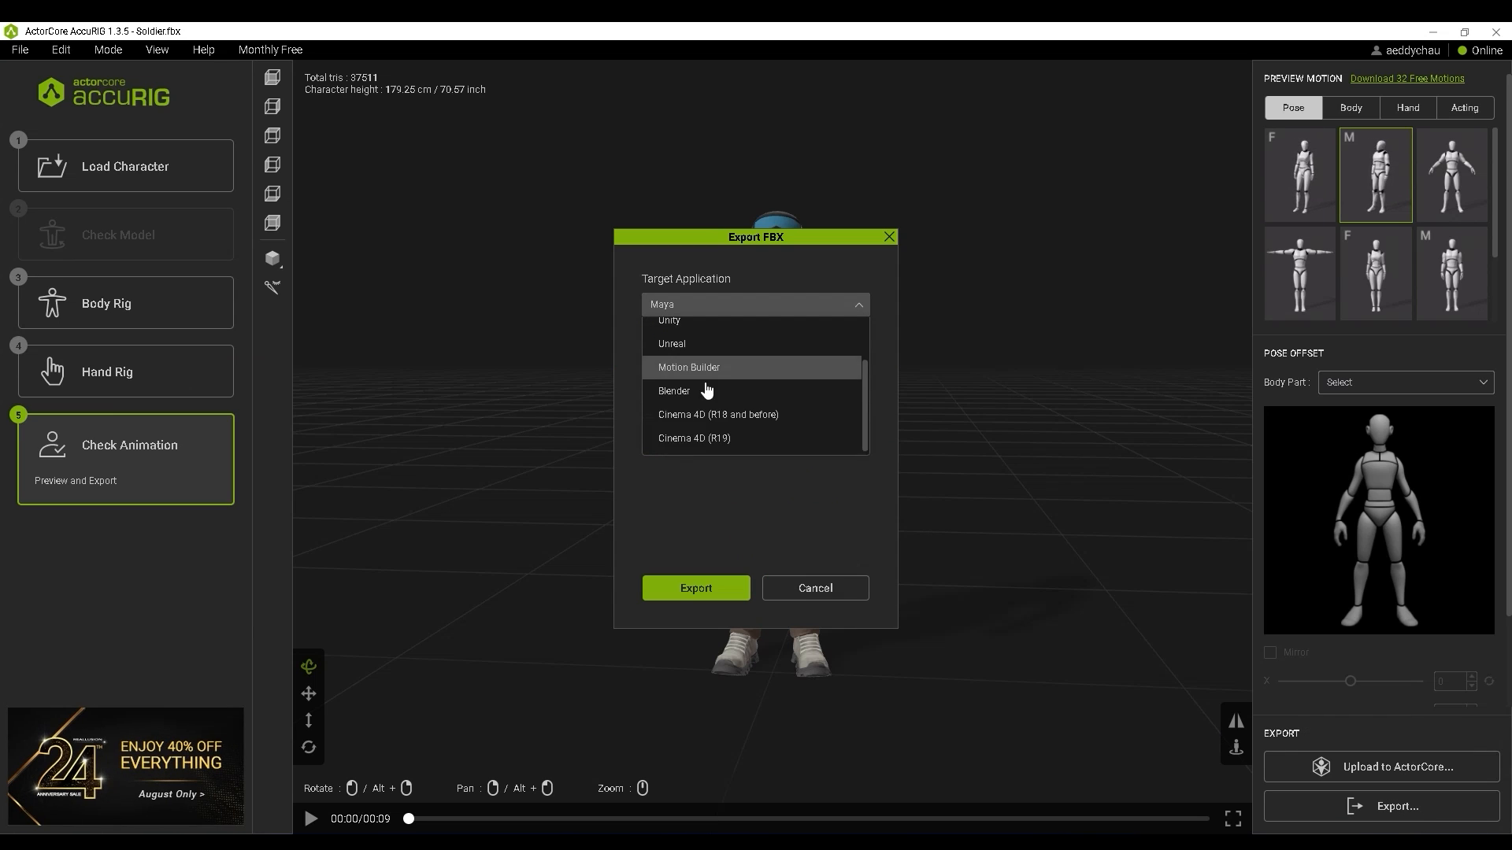
left_click(674, 391)
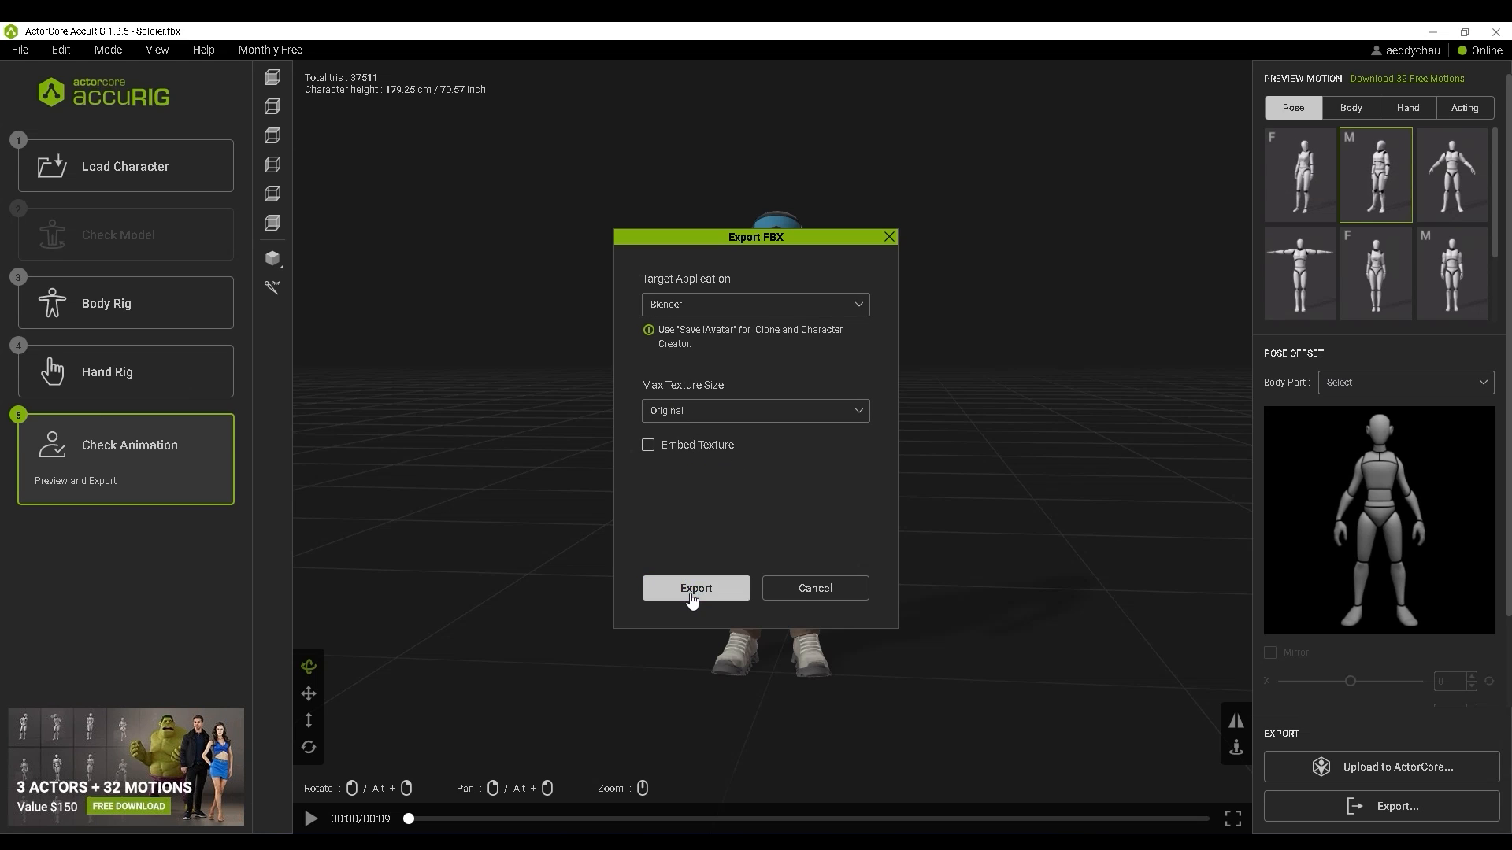
left_click(695, 589)
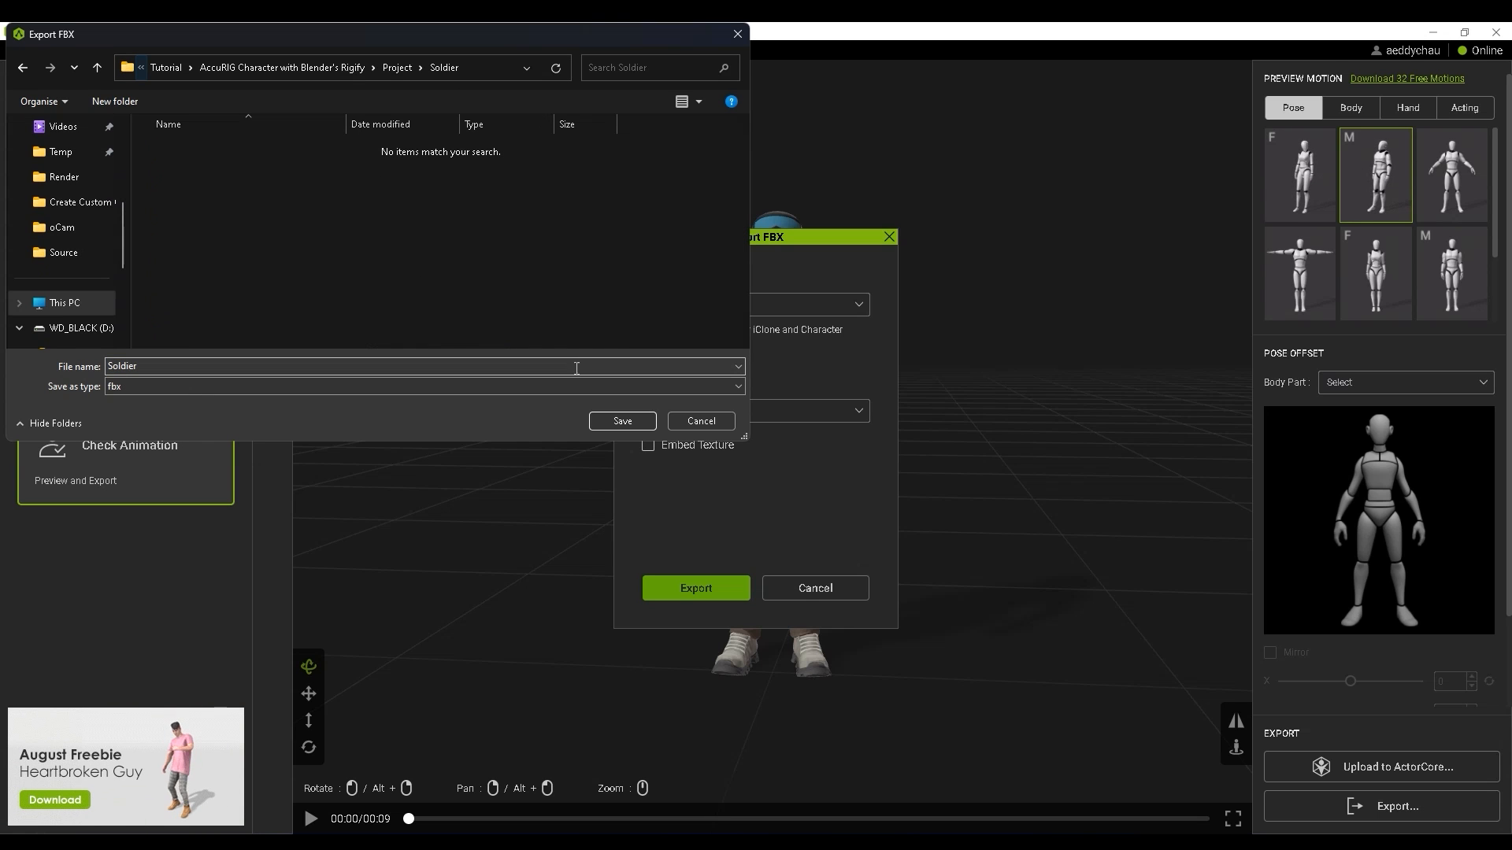
left_click(621, 421)
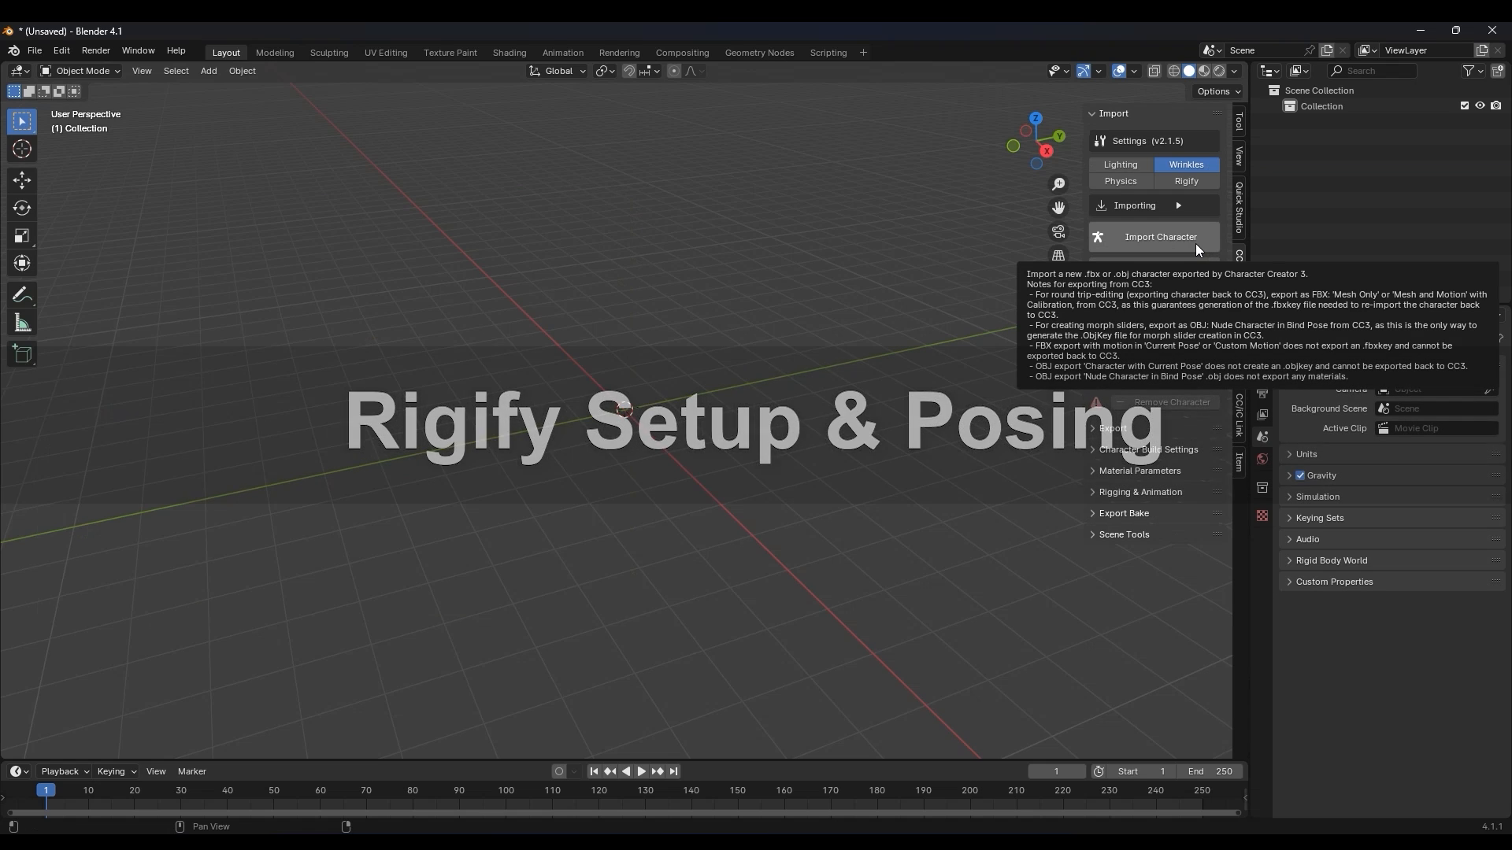
Import Soldier.fbx via the CC/iC Pipeline panel's Import Character
left_click(1160, 236)
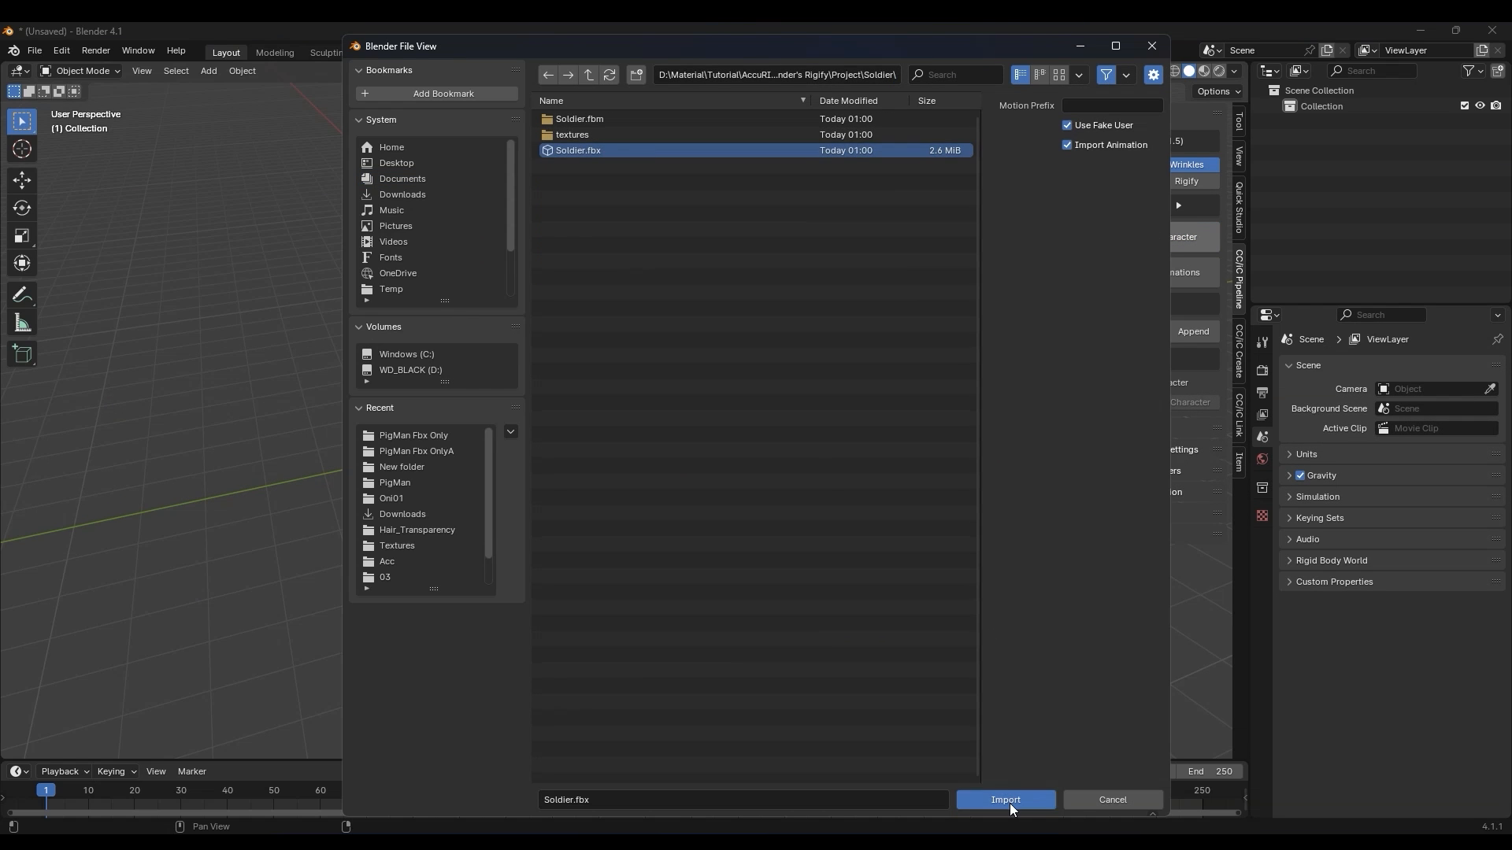
left_click(1005, 803)
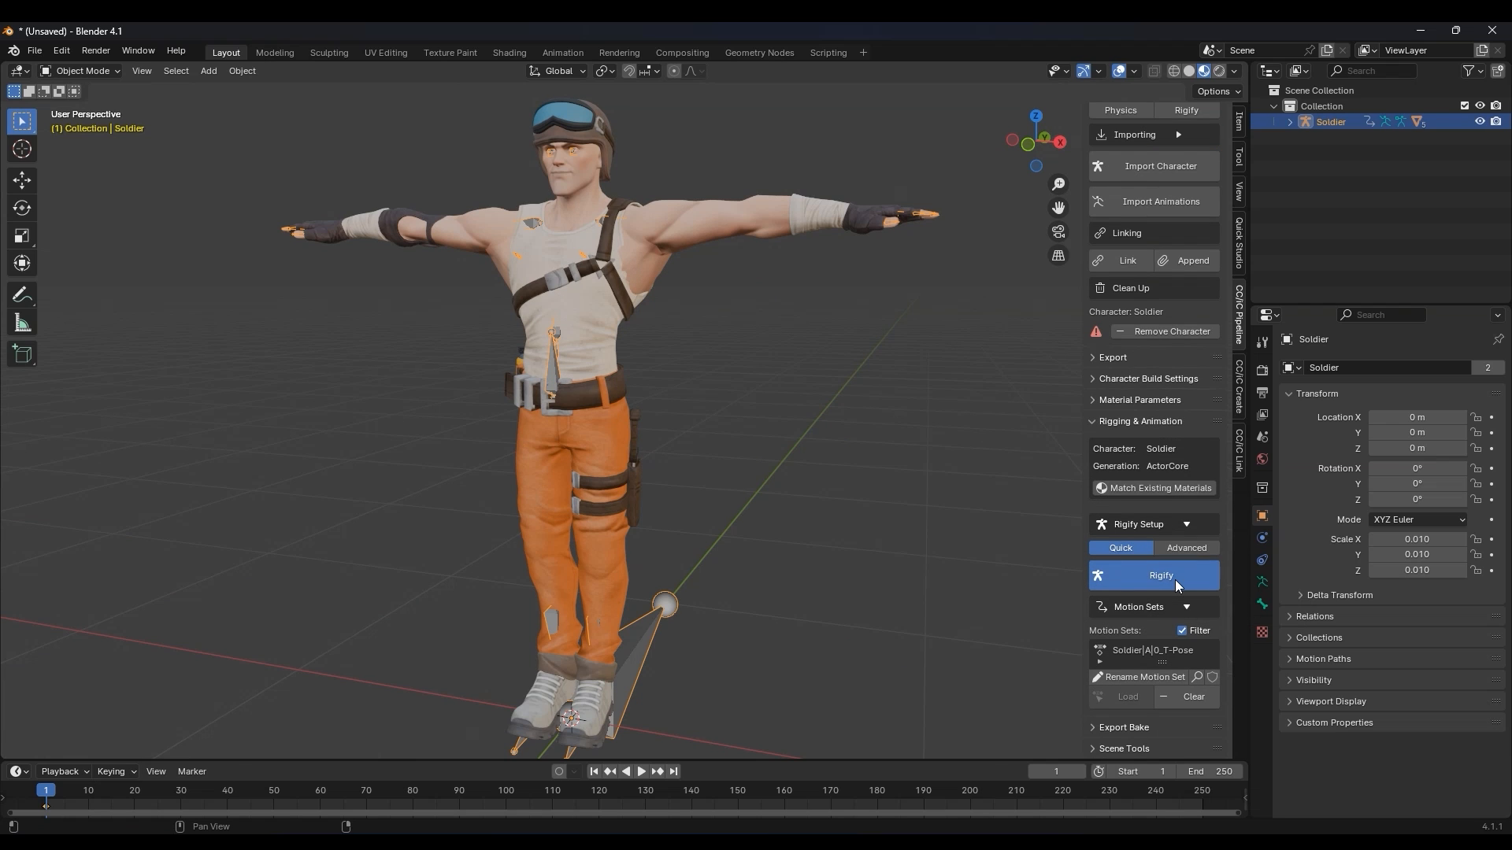
left_click(1153, 576)
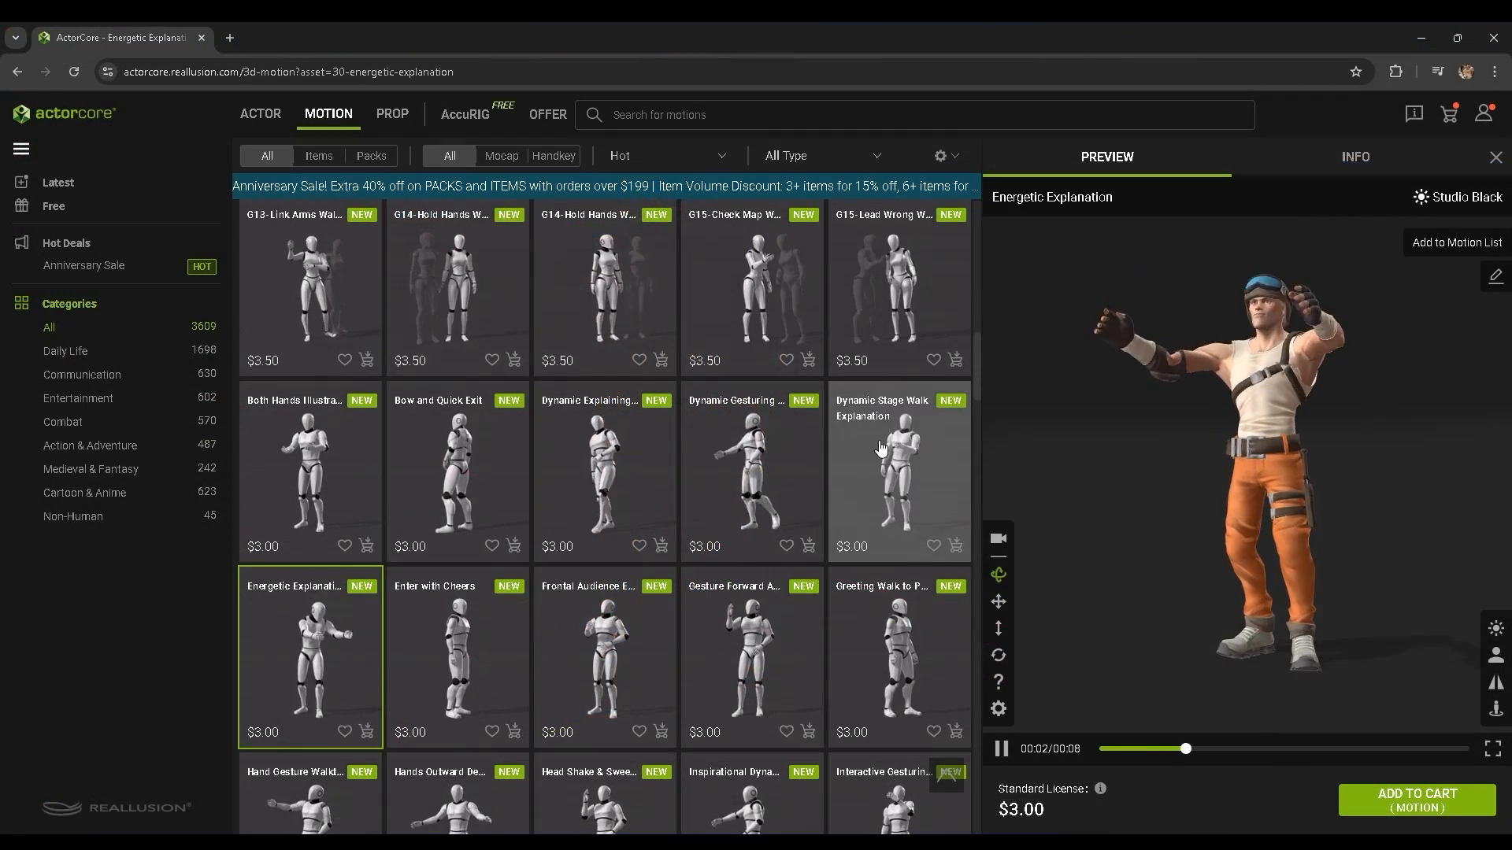
Search ActorCore props for 'Gun' and open a pistol result
left_click(391, 113)
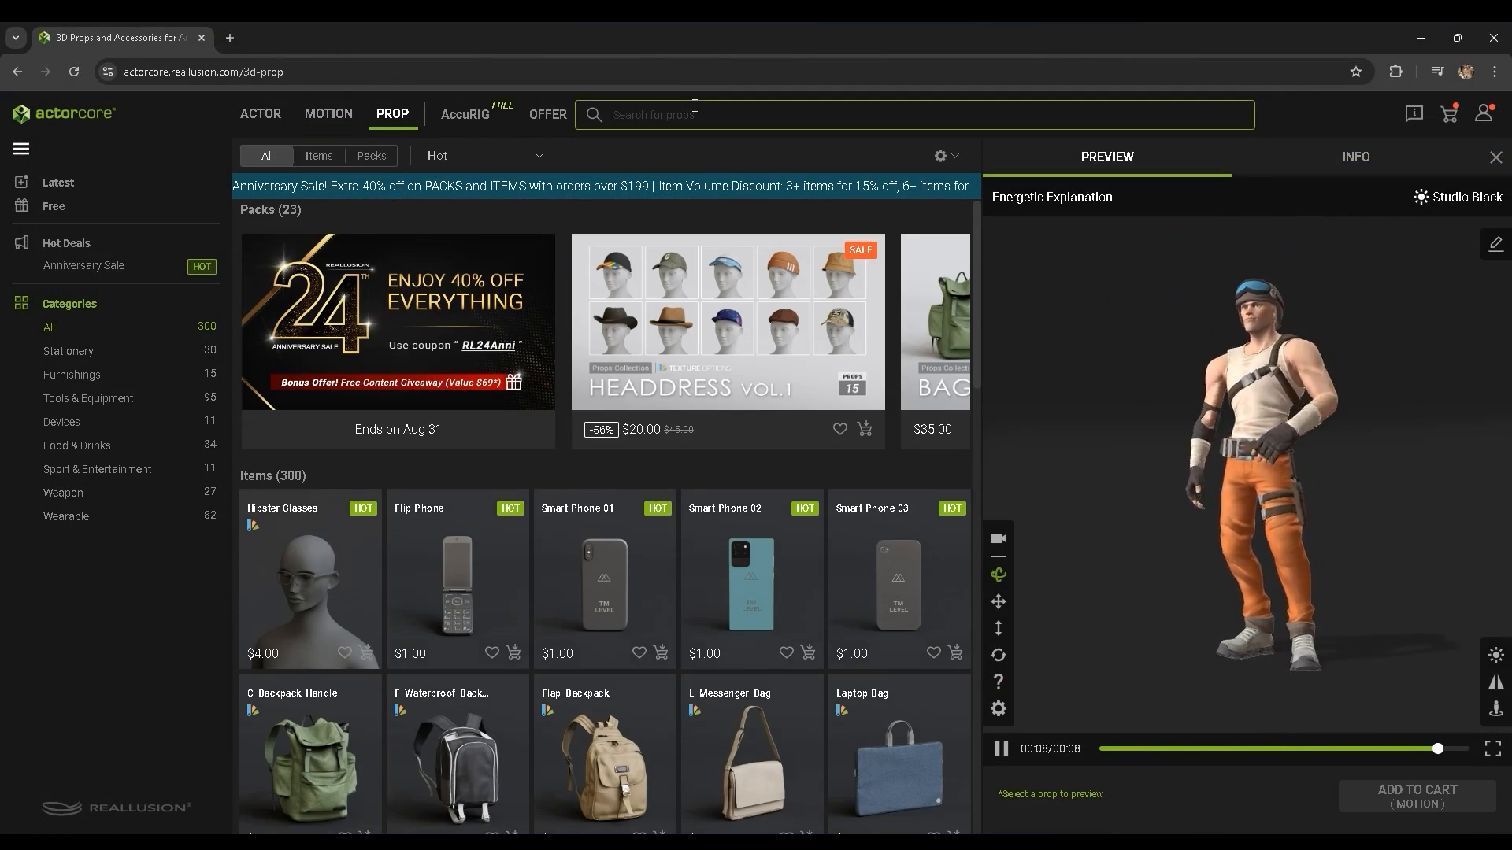
type("Gun")
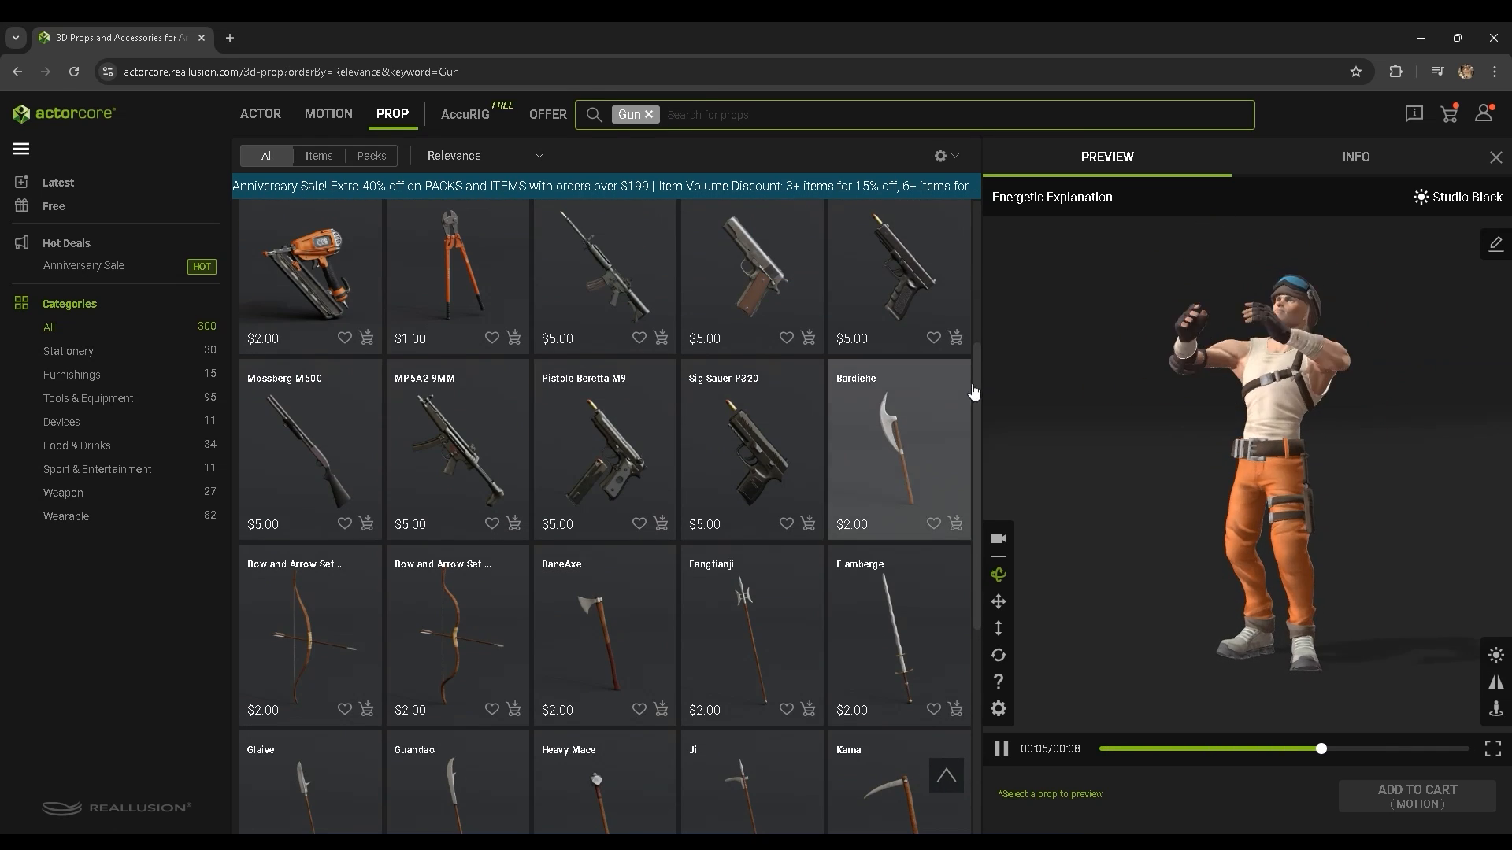
left_click(750, 360)
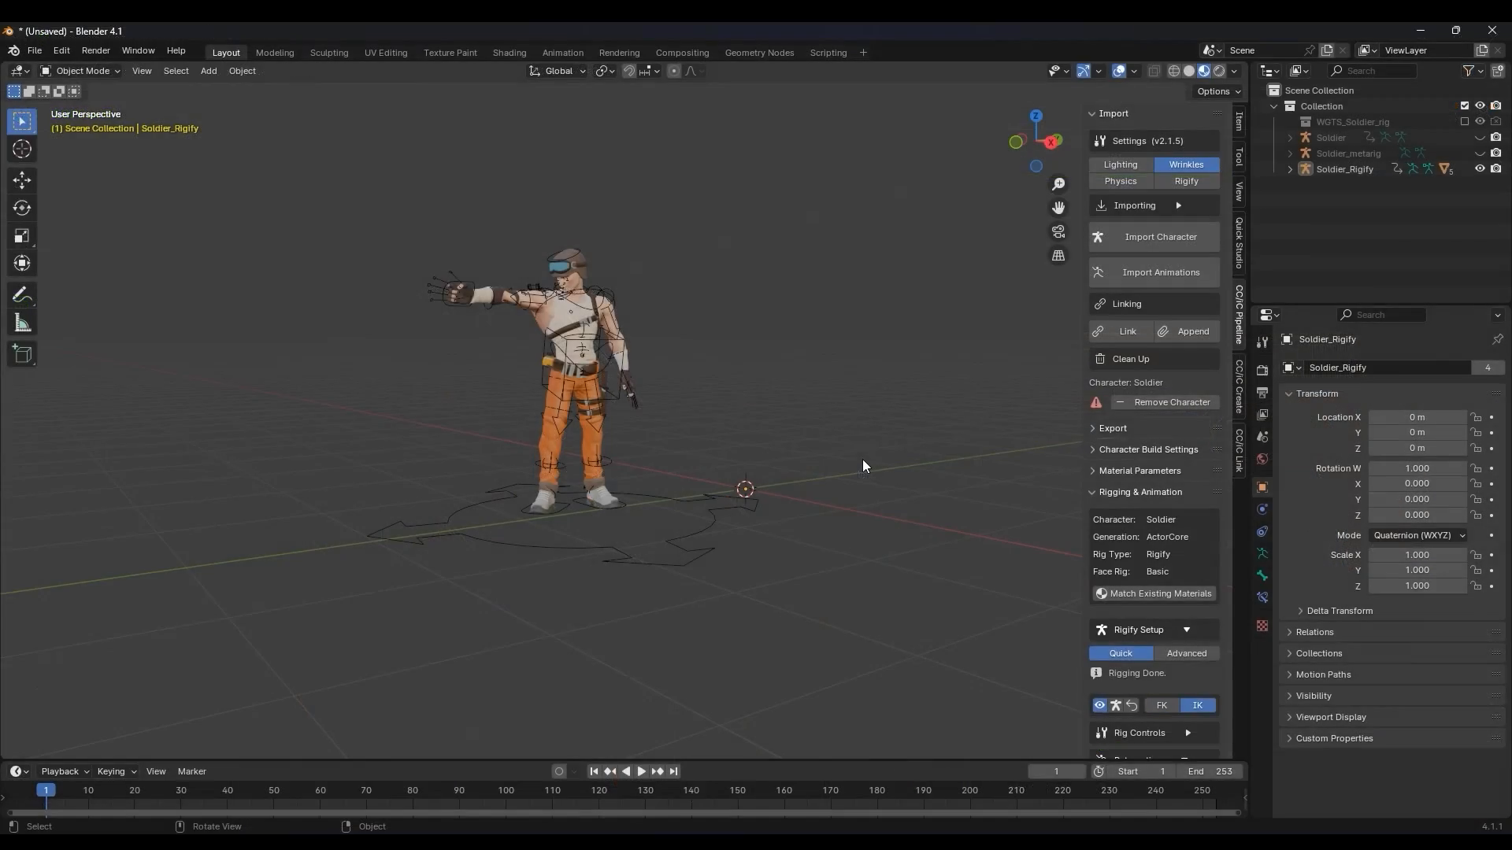
Import the Colt M1911A1 pistol FBX and place it in the soldier's hand
left_click(34, 50)
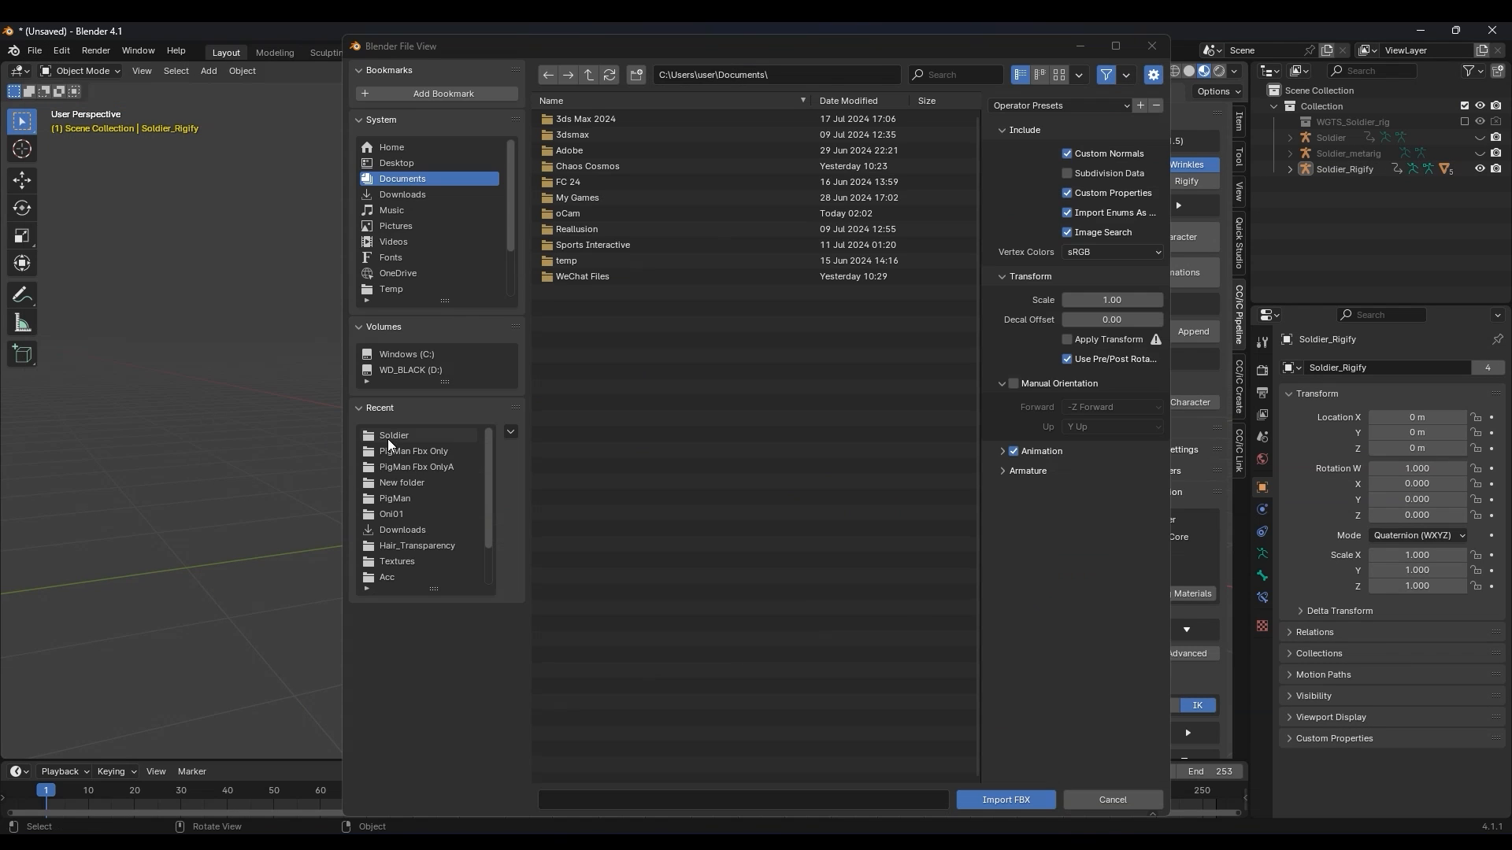
left_click(596, 134)
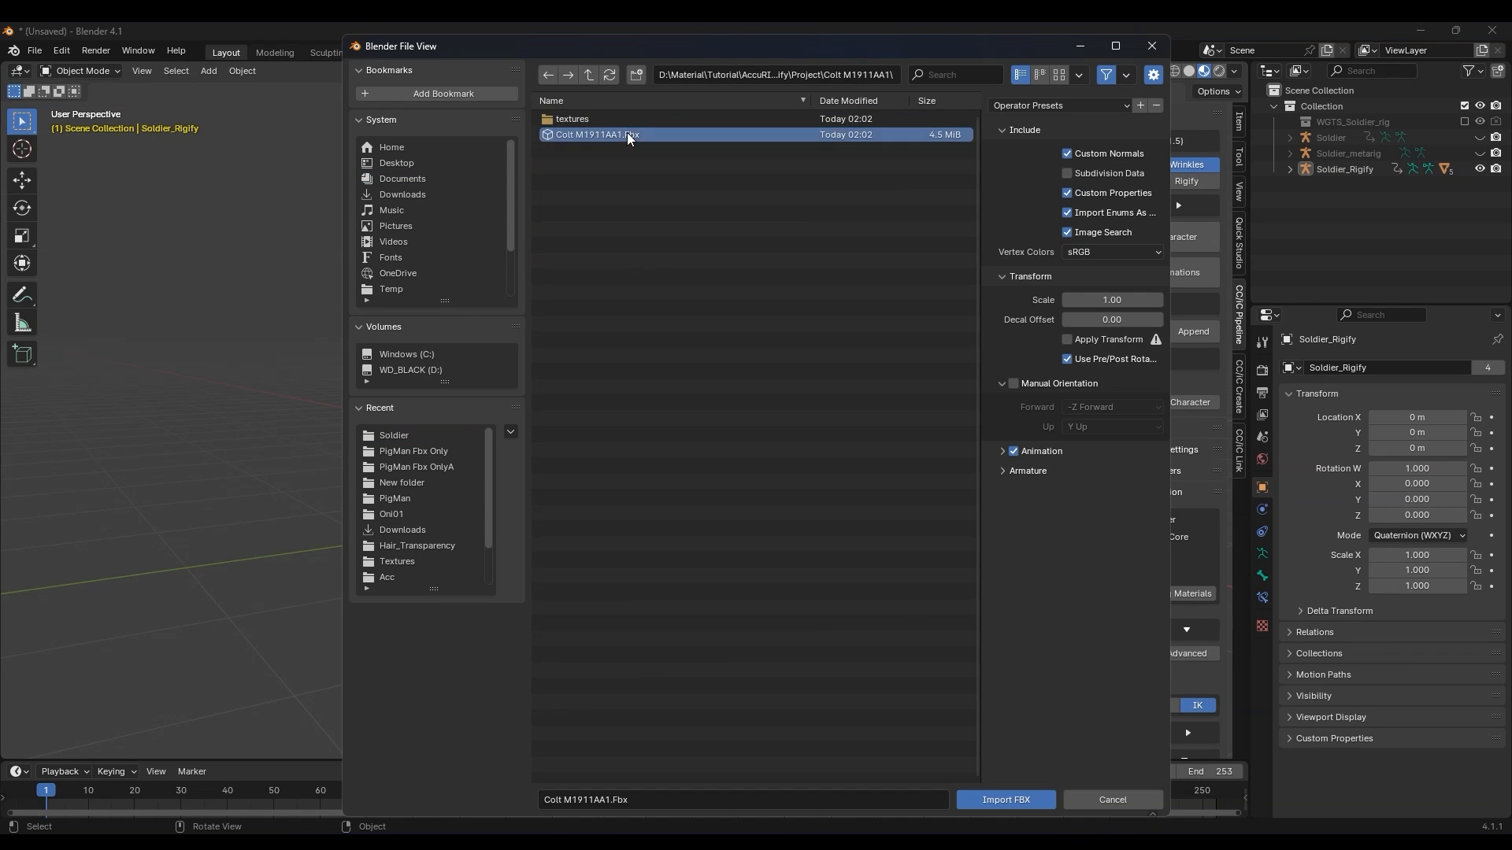
left_click(1004, 804)
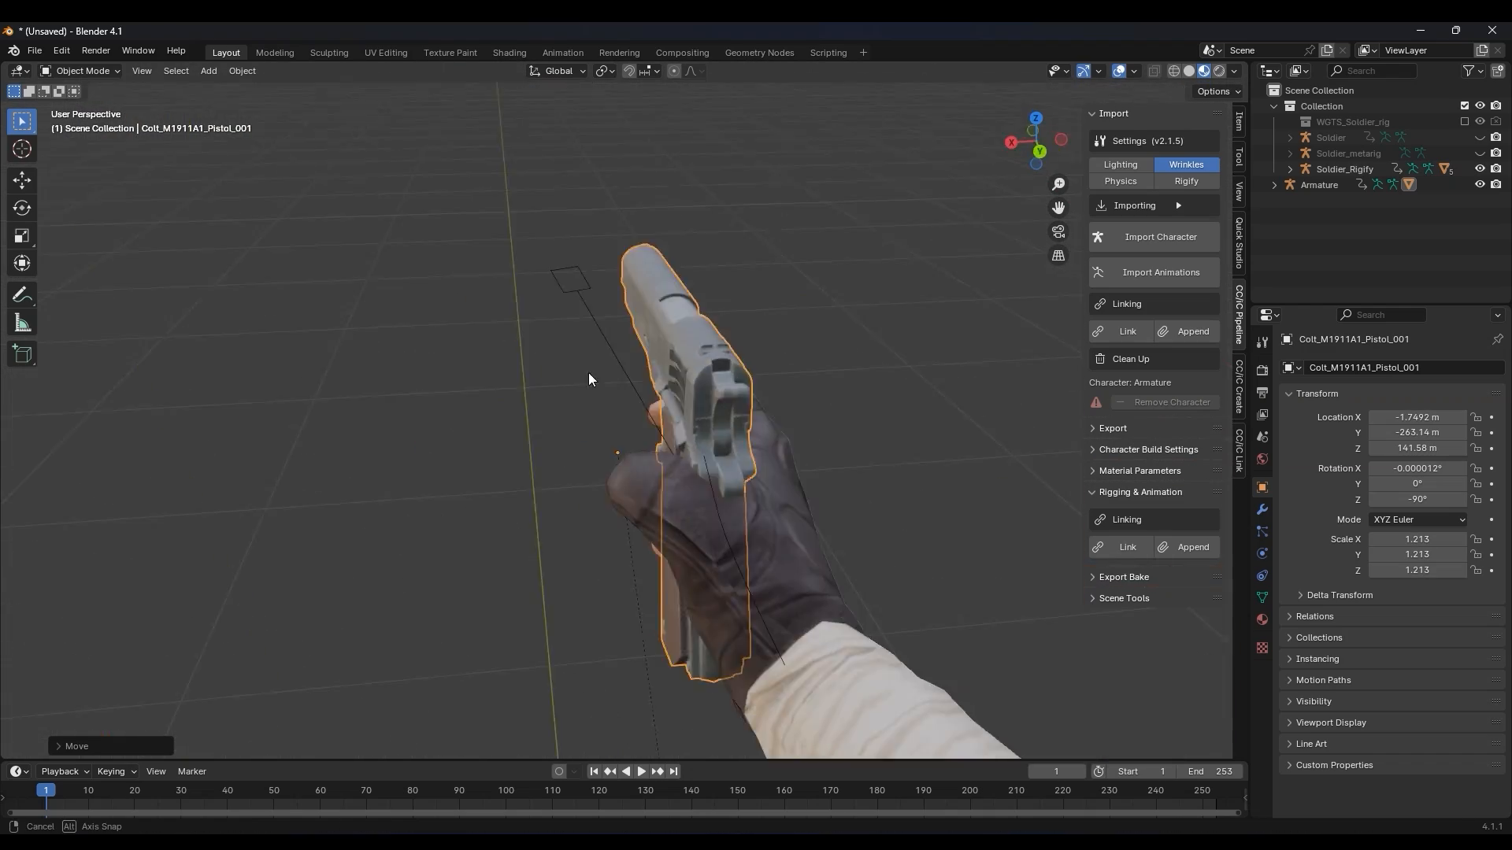
left_click(1036, 143)
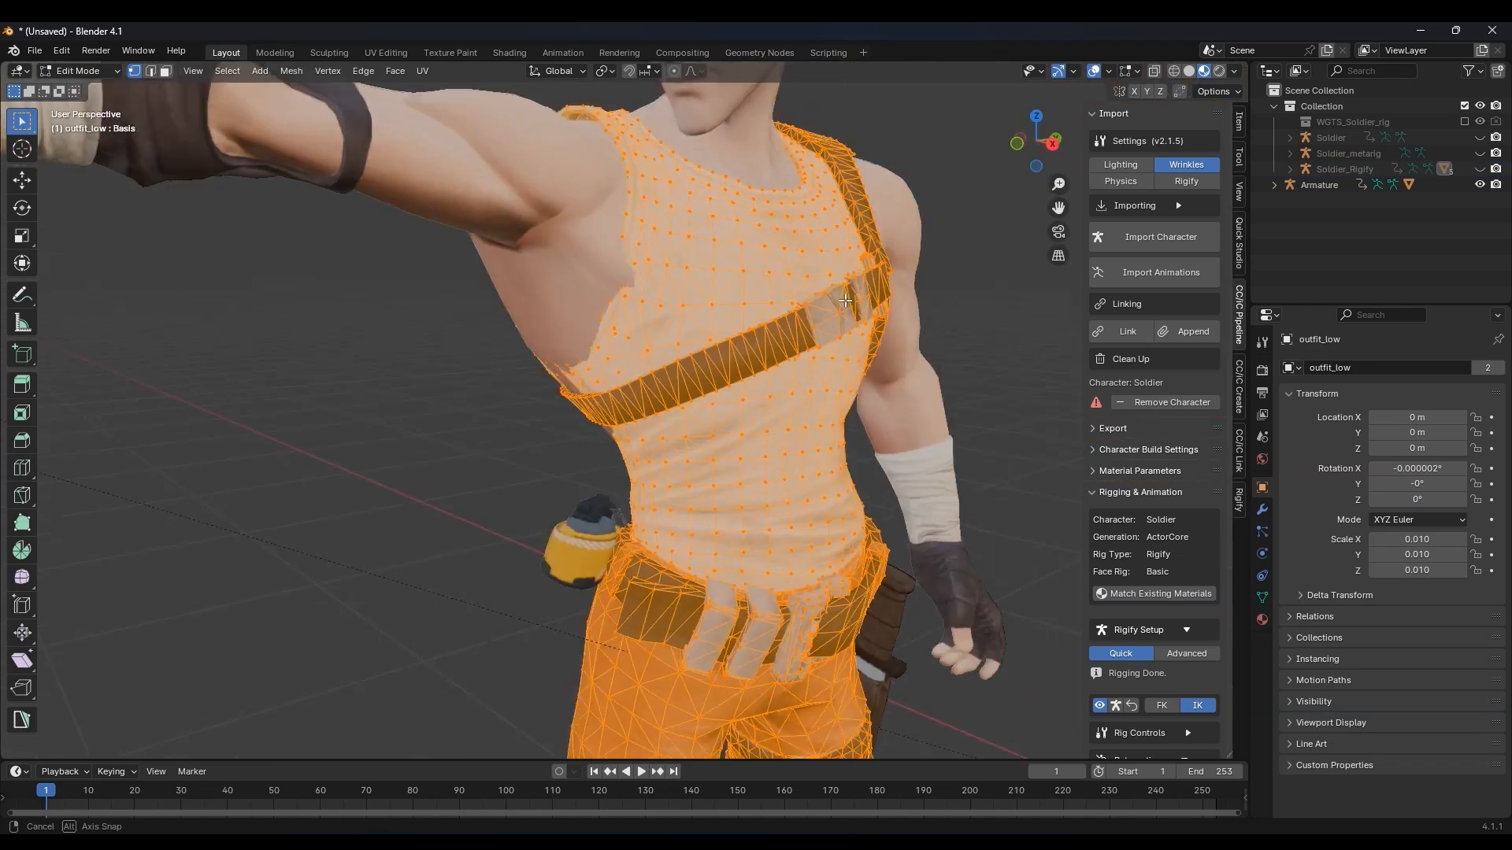
Switch the outfit_low mesh into Sculpt Mode from the mode dropdown
left_click(79, 70)
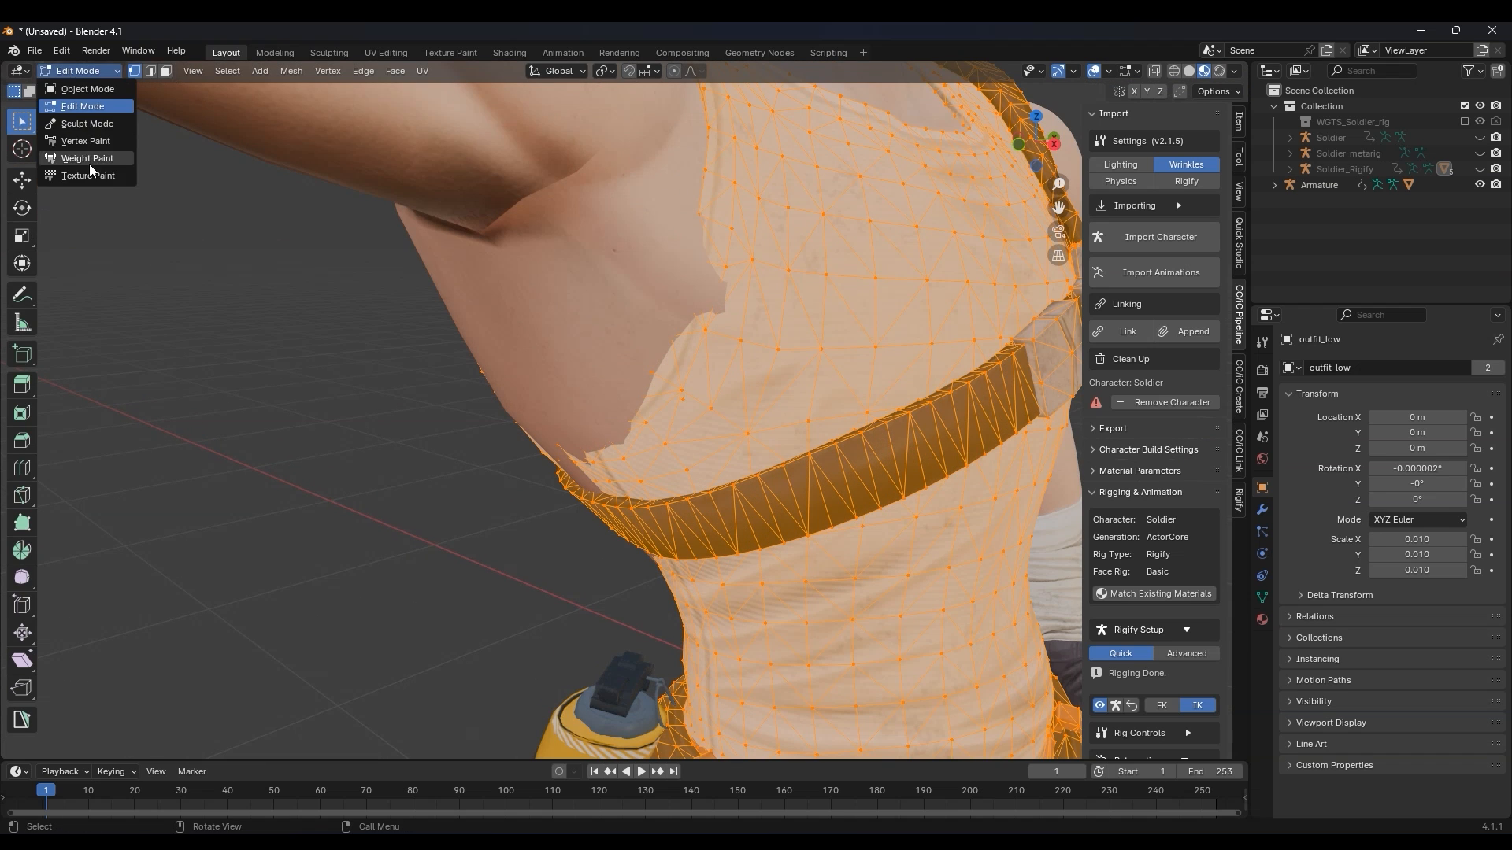
left_click(86, 124)
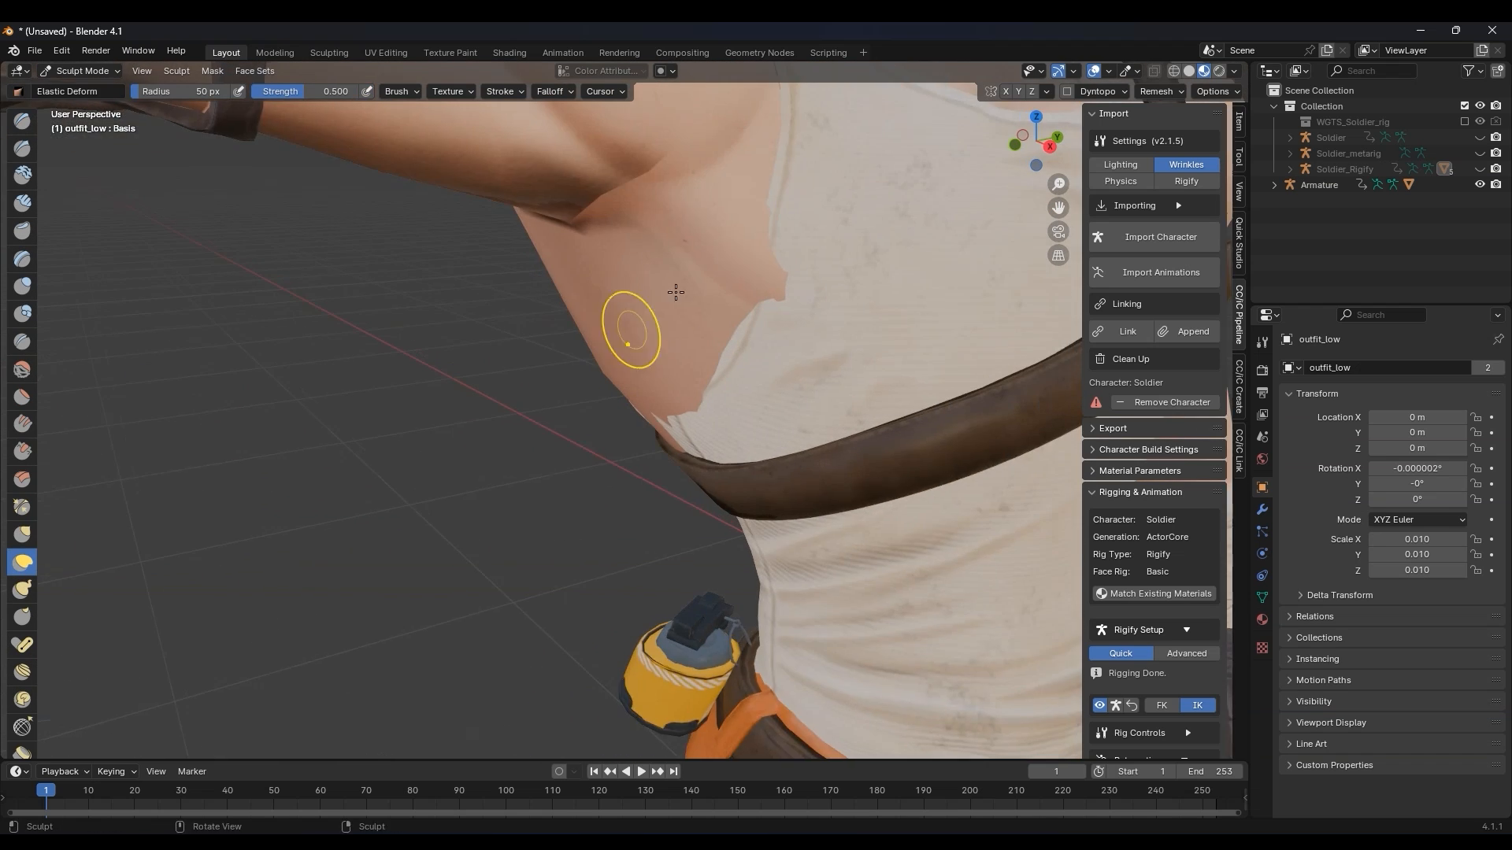